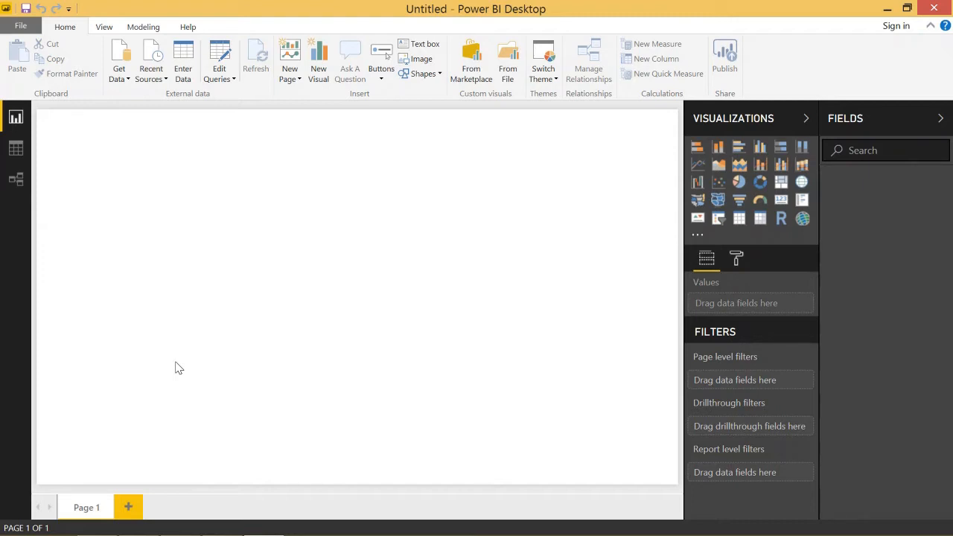
# - Connect to SQL Server database AdventureWorksDW2012 in DirectQuery mode
pyautogui.click(118, 60)
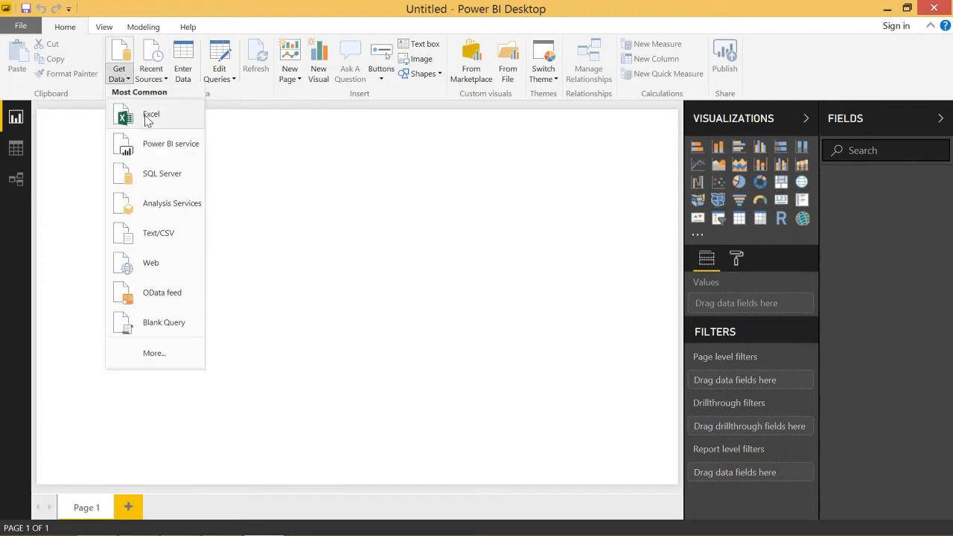
pyautogui.click(296, 213)
pyautogui.write('BI\\SQLEXPRE')
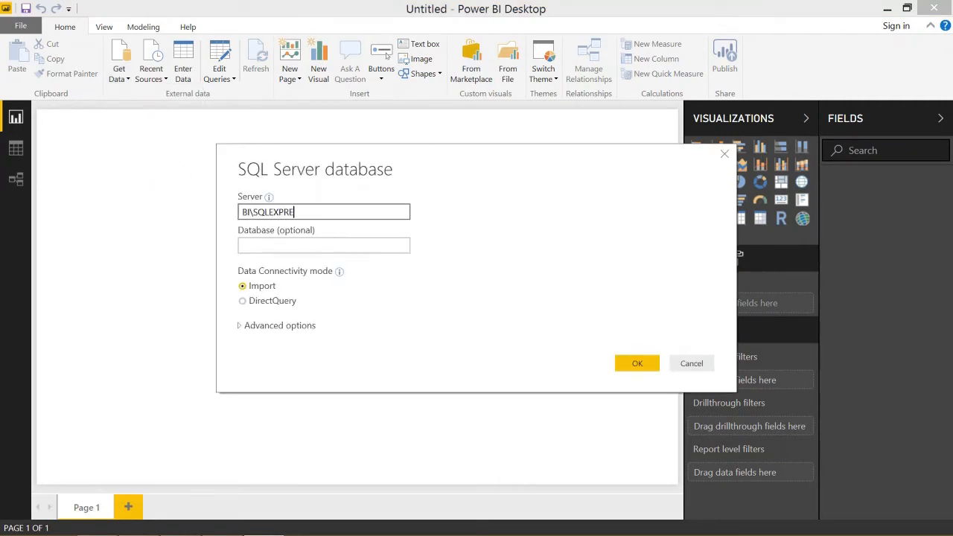
pyautogui.write('AdventureWorks')
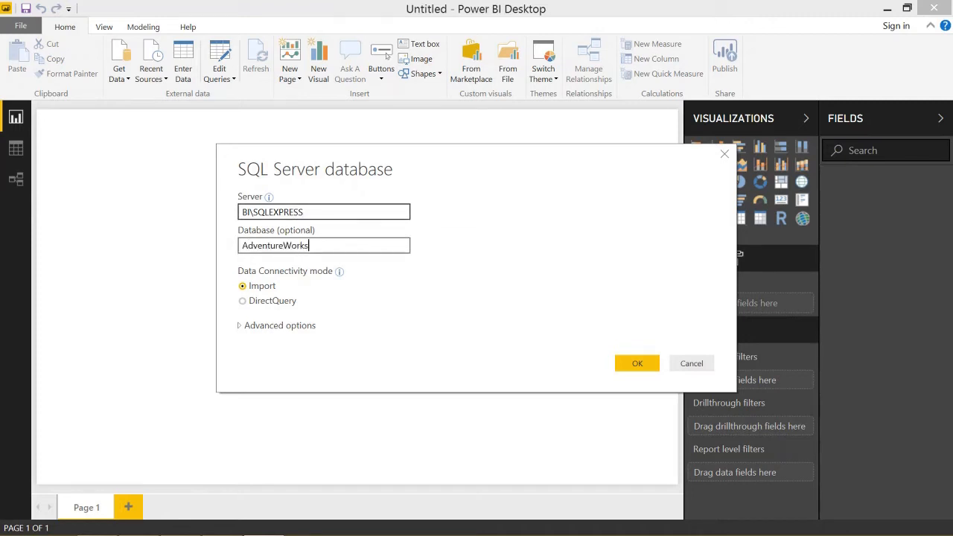
pyautogui.write('DW2012')
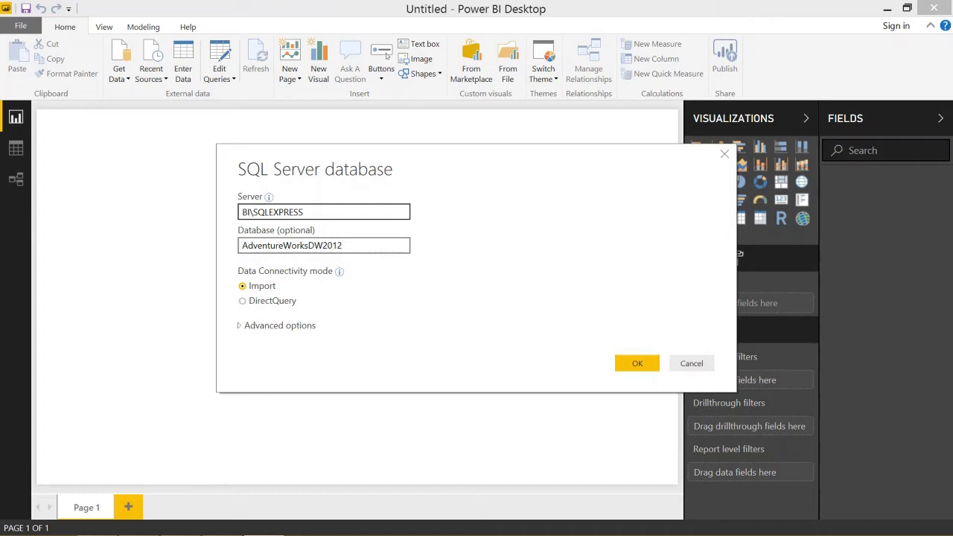
pyautogui.click(242, 301)
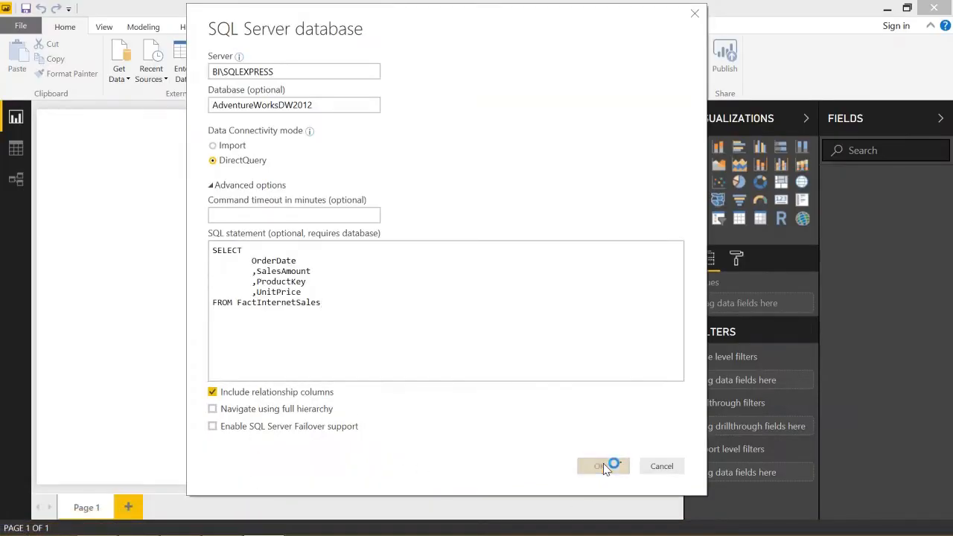
# - Confirm the connection and load the FactInternetSales query as Query1
pyautogui.click(603, 465)
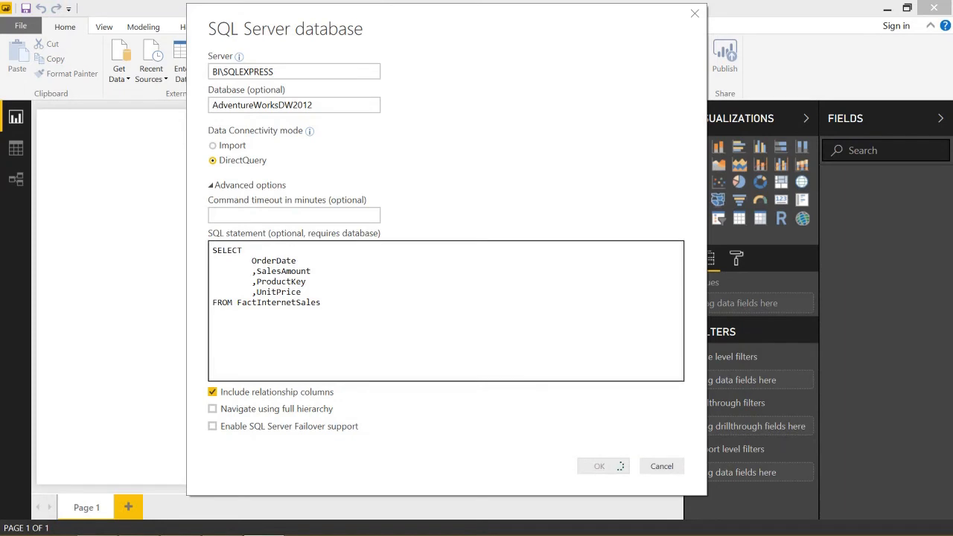
pyautogui.click(600, 465)
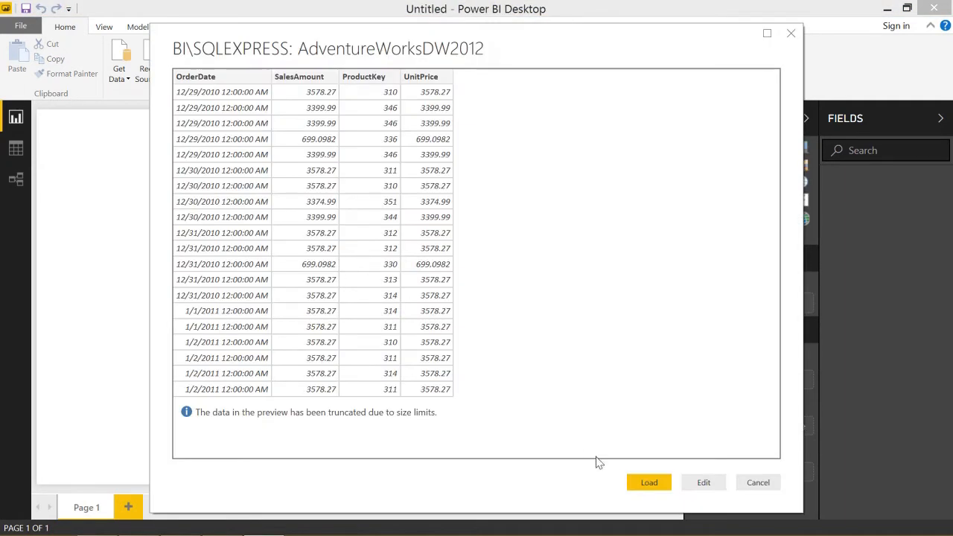
pyautogui.click(649, 482)
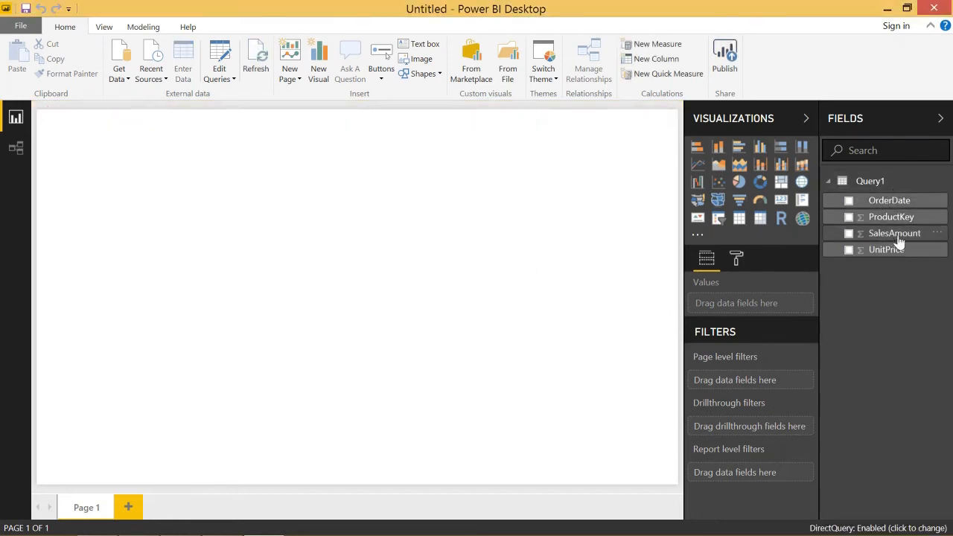
# - Start a second SQL Server connection and begin entering the Adventure... database name
pyautogui.click(119, 60)
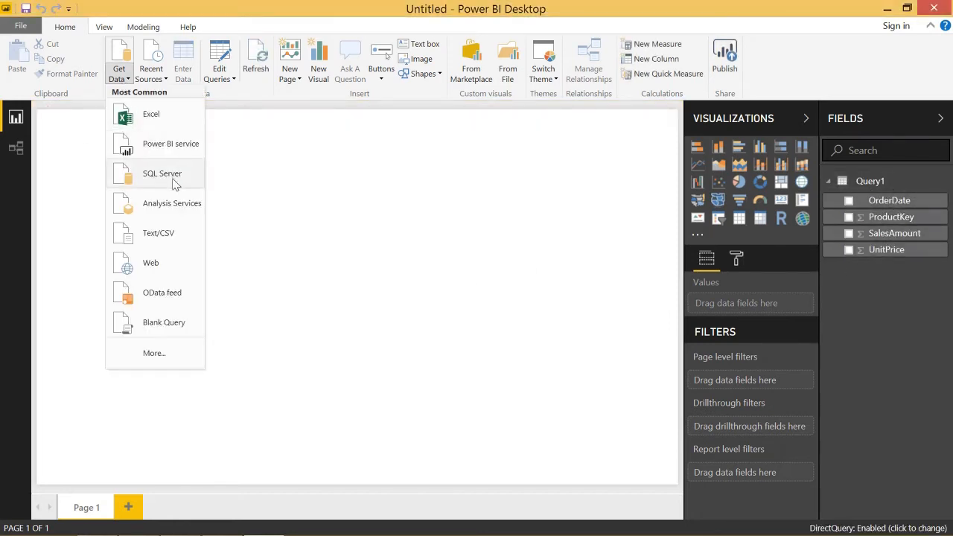
pyautogui.click(162, 174)
pyautogui.write('BI\\SQLEXPRES')
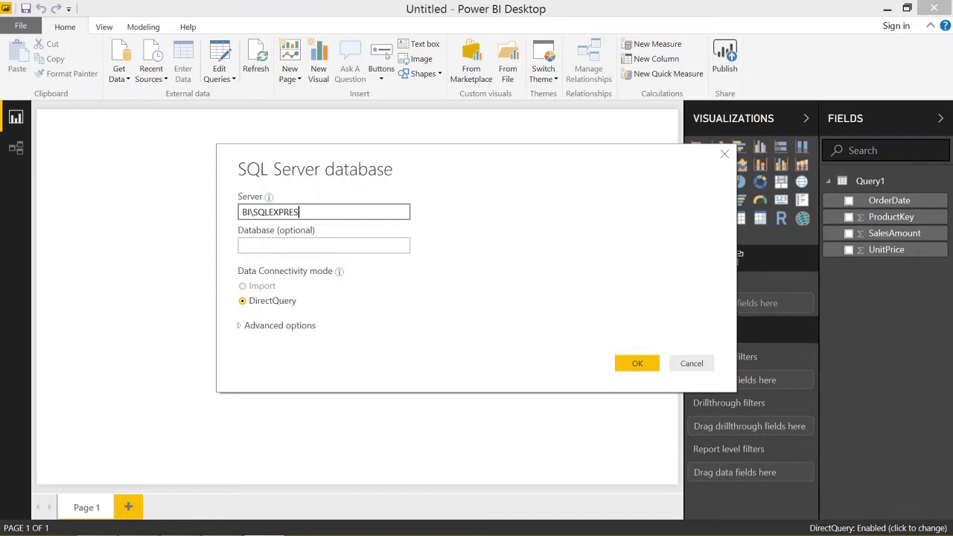
pyautogui.write('Adventu')
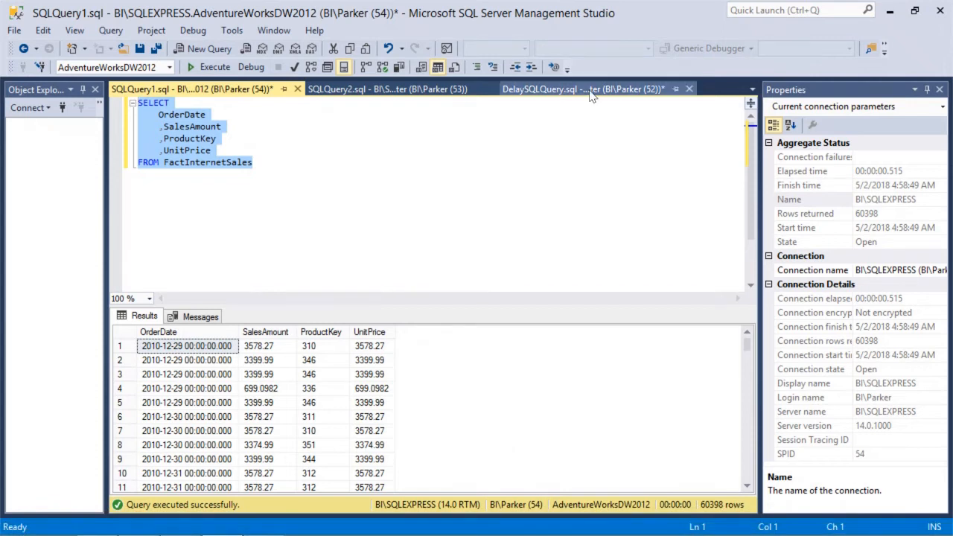
# - Switch to the saved script that lists recently executed queries in SSMS
pyautogui.click(583, 89)
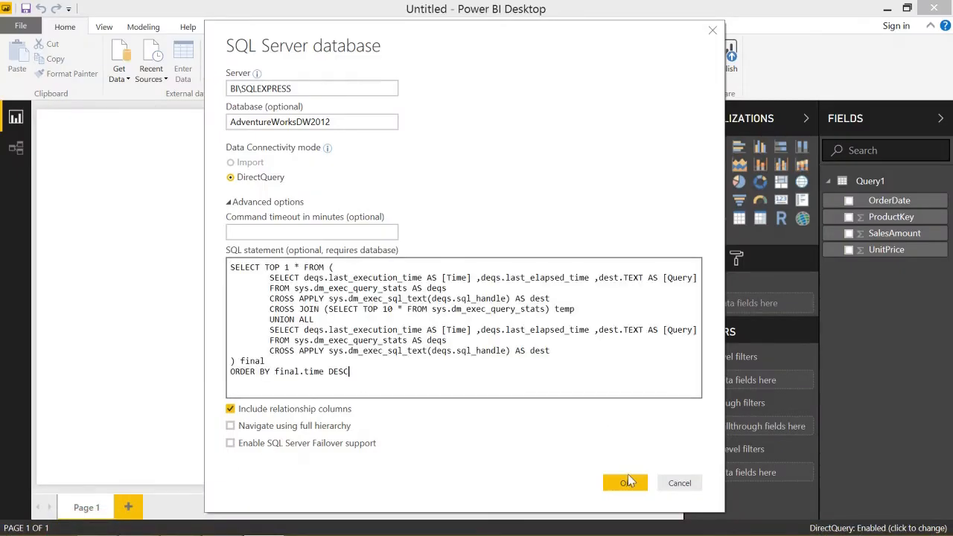
# - Confirm the query-history connection and load it as Query2
pyautogui.click(621, 483)
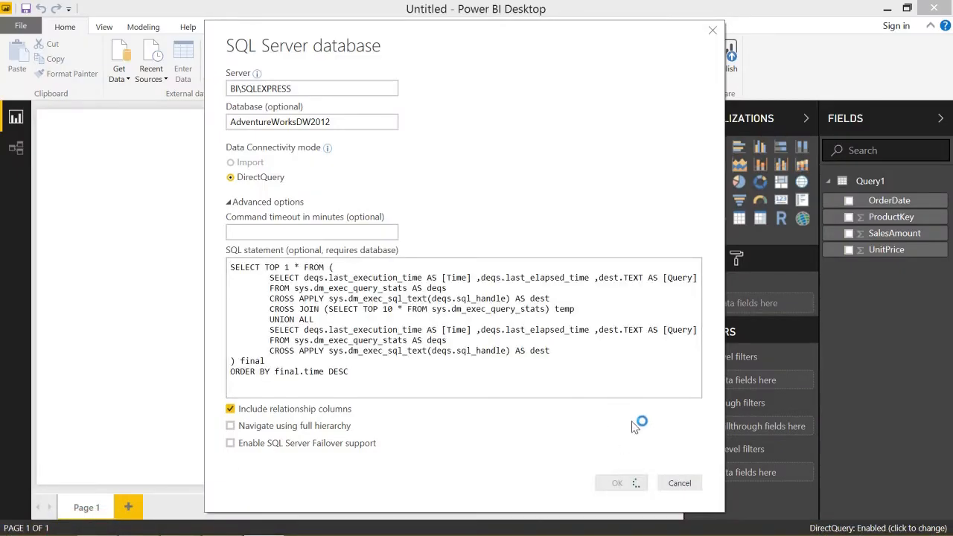
pyautogui.click(617, 483)
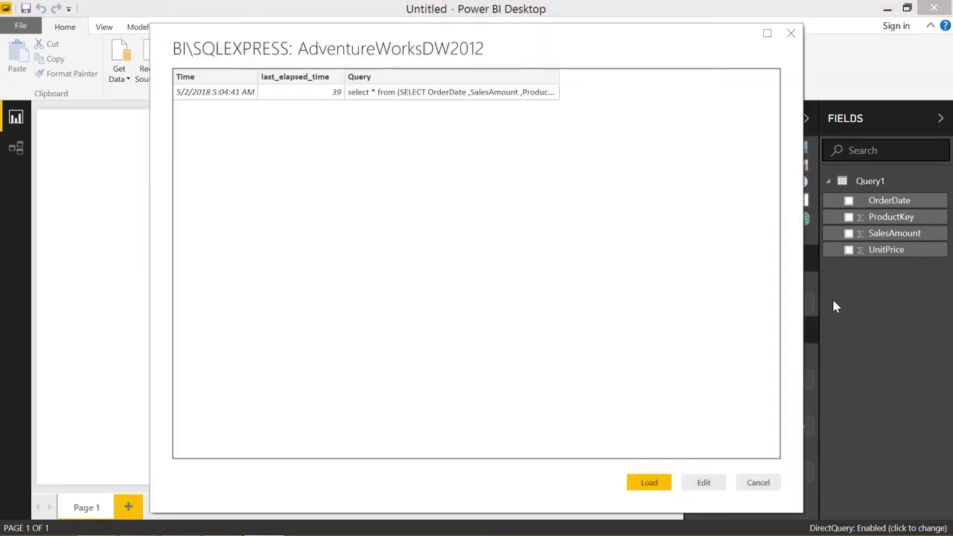
pyautogui.click(648, 483)
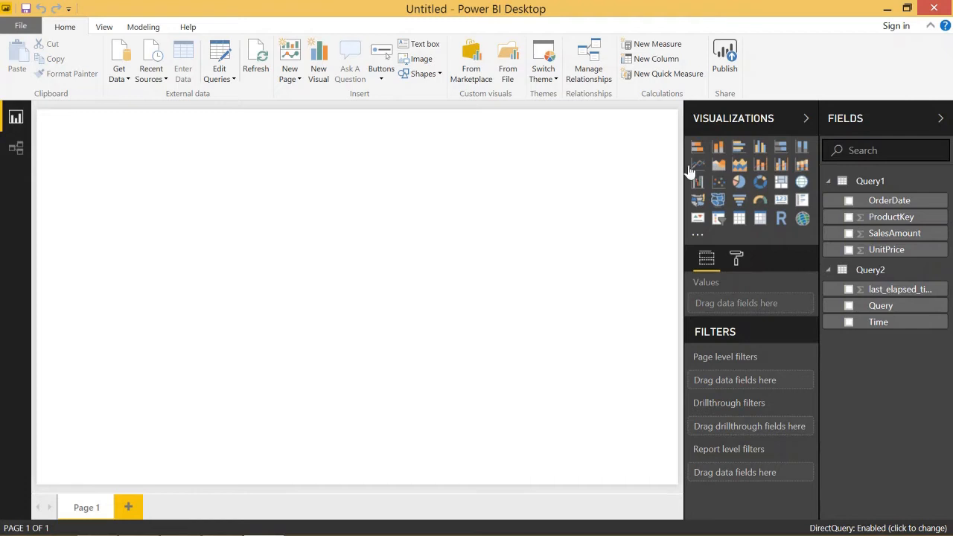
# - Add a line chart with OrderDate on the axis and SalesAmount as values
pyautogui.click(698, 164)
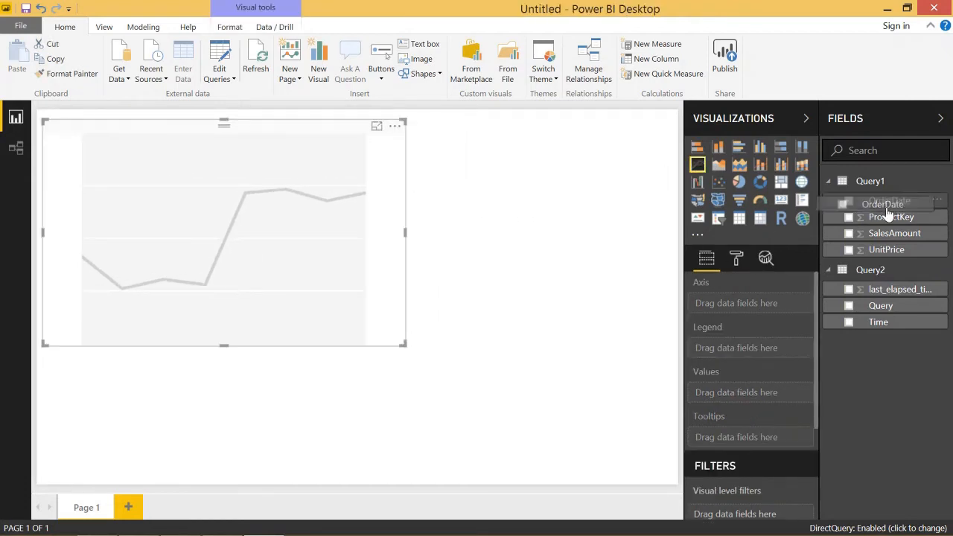
pyautogui.click(848, 200)
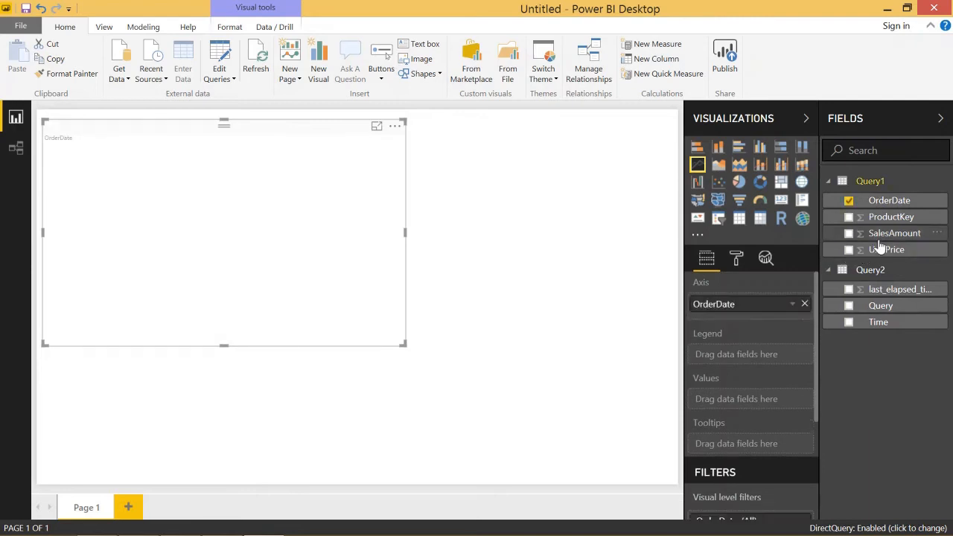
pyautogui.click(849, 233)
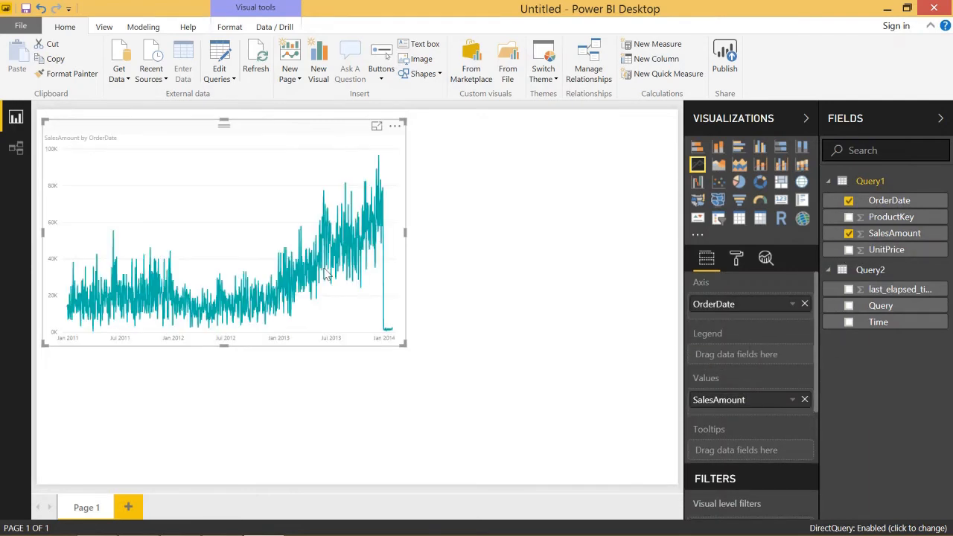
pyautogui.moveTo(430, 365)
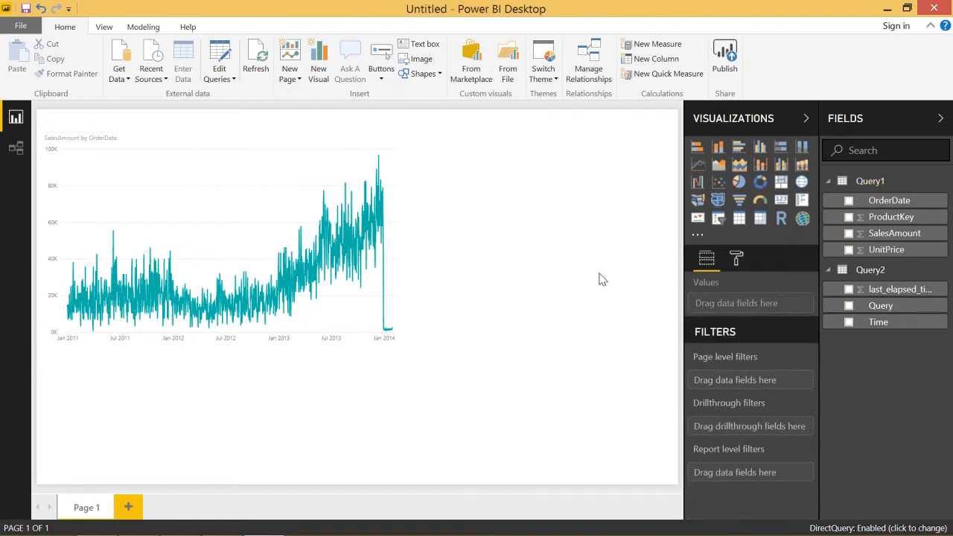
# - Add an OrderDate slicer and raise its date-input text size to 23
pyautogui.click(718, 217)
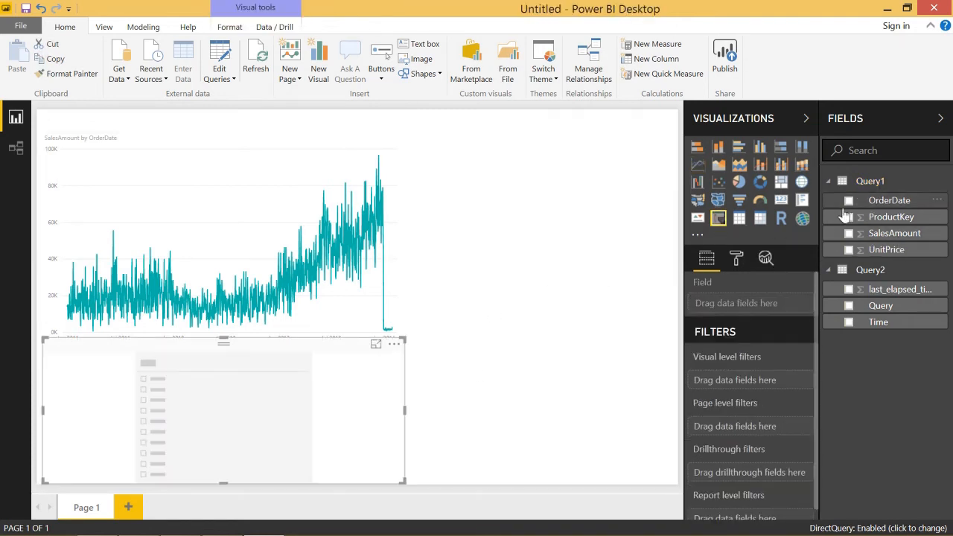
pyautogui.click(849, 201)
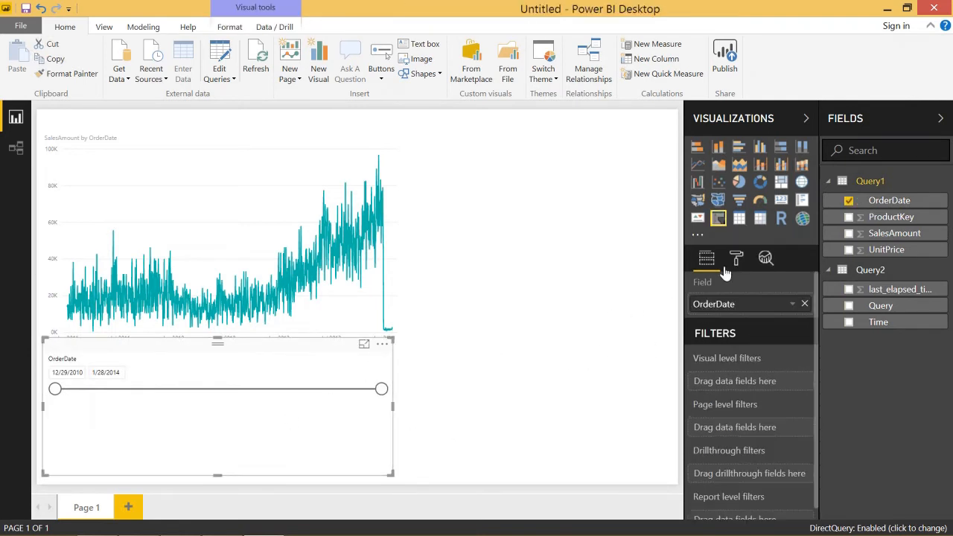
pyautogui.click(736, 259)
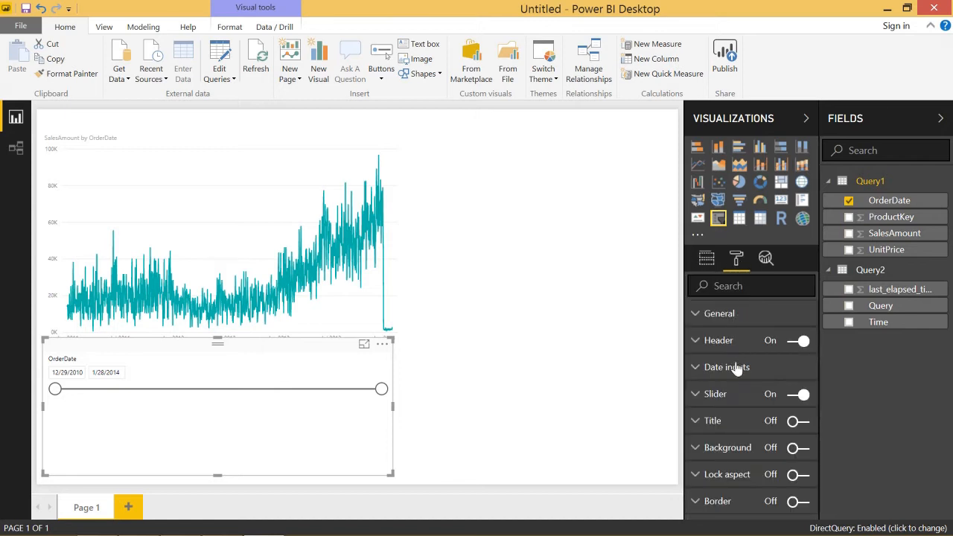
pyautogui.click(726, 367)
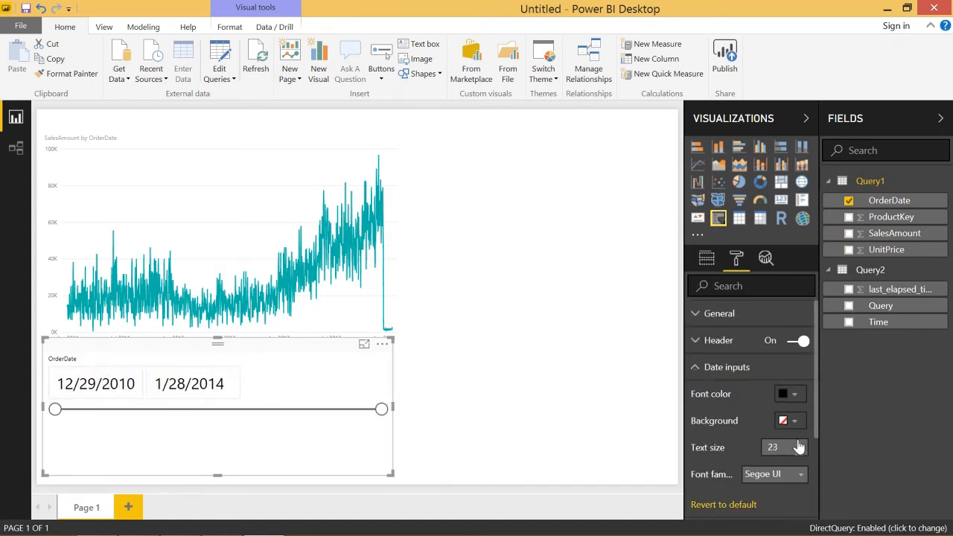
pyautogui.click(799, 443)
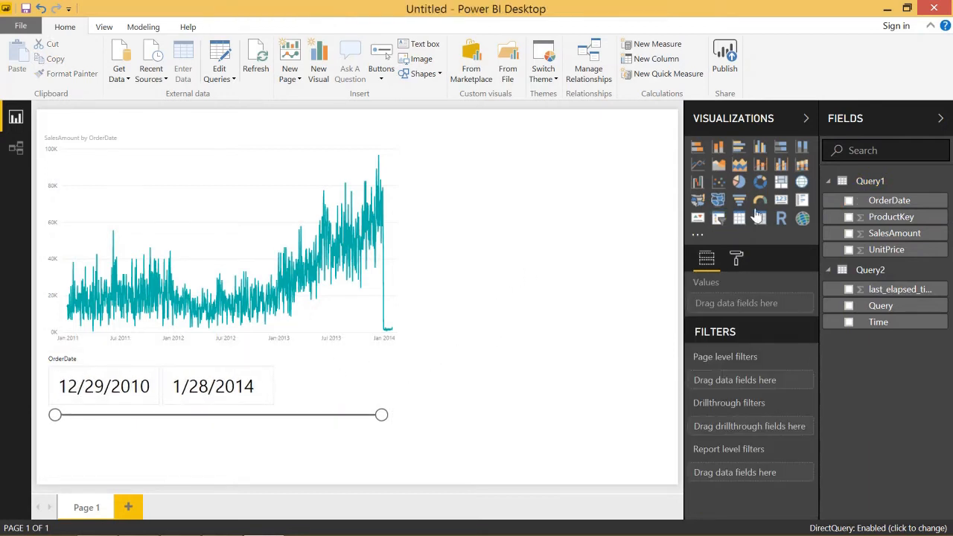
# - Add a card showing Query2's Query text and enlarge its data-label text
pyautogui.click(781, 200)
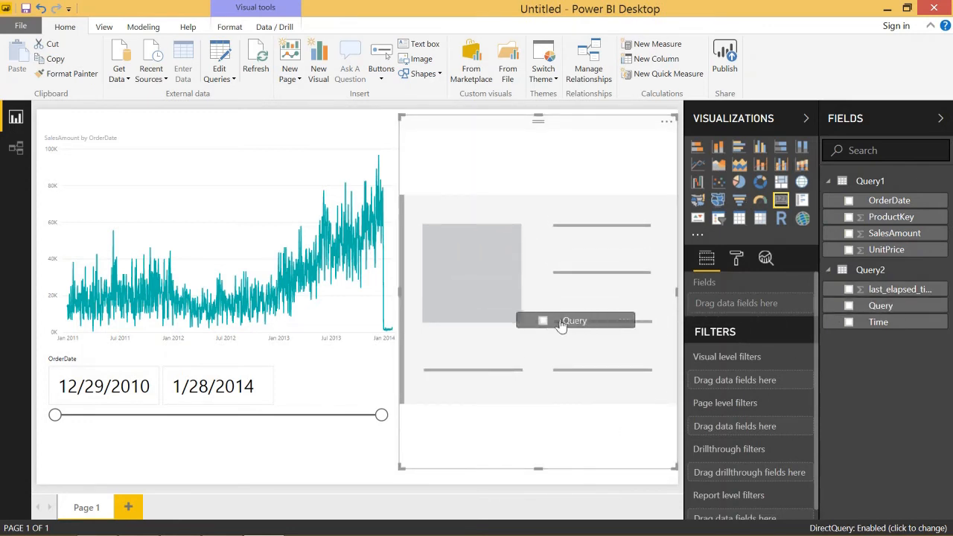
pyautogui.click(849, 306)
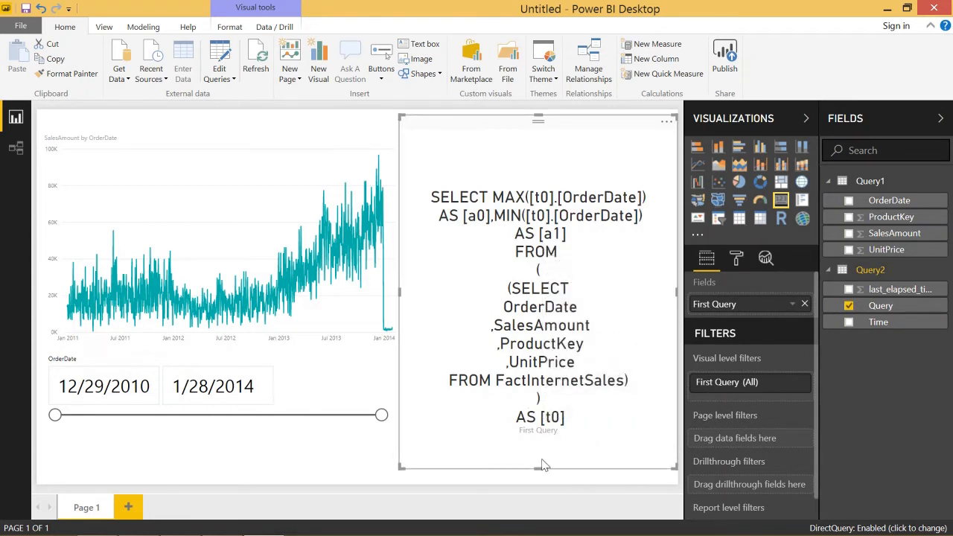
pyautogui.click(736, 259)
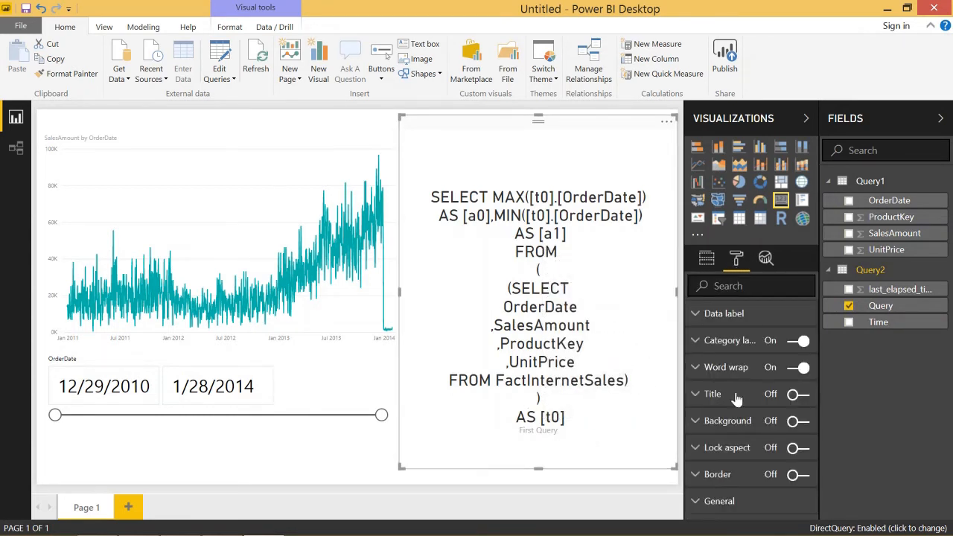
pyautogui.click(724, 313)
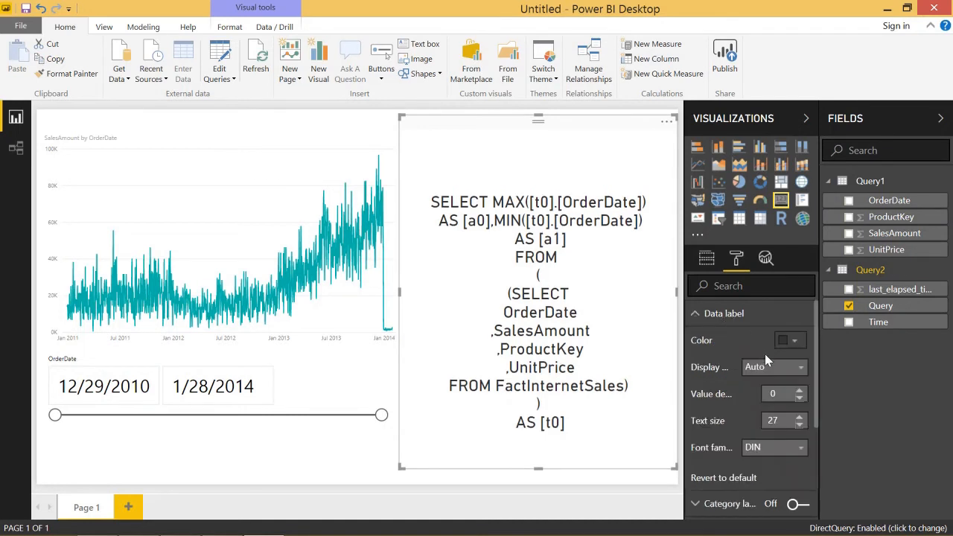
pyautogui.click(802, 425)
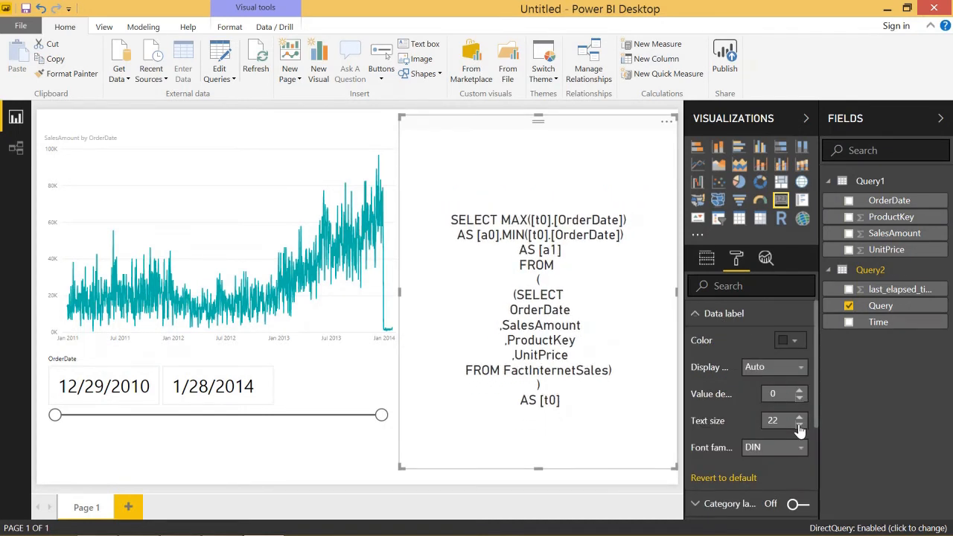
pyautogui.click(800, 424)
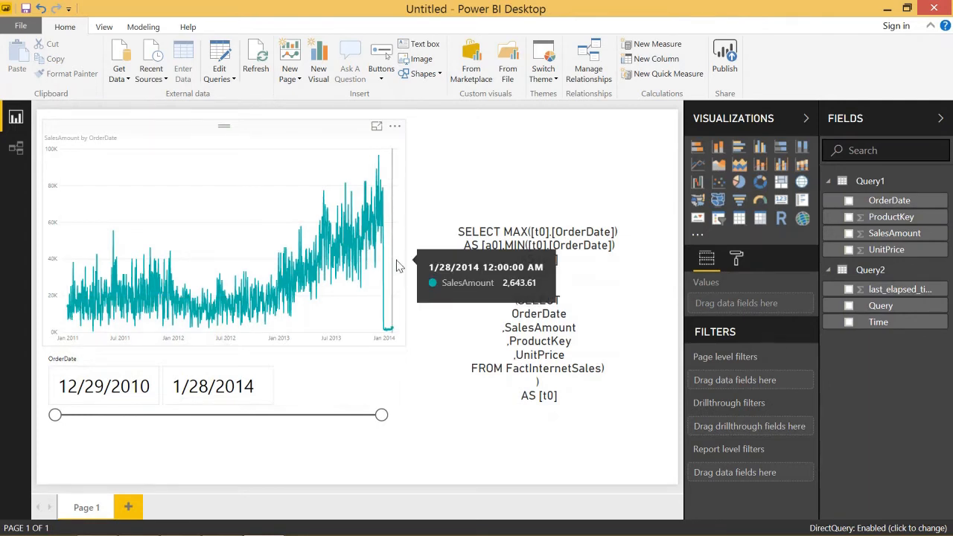
pyautogui.moveTo(42, 432)
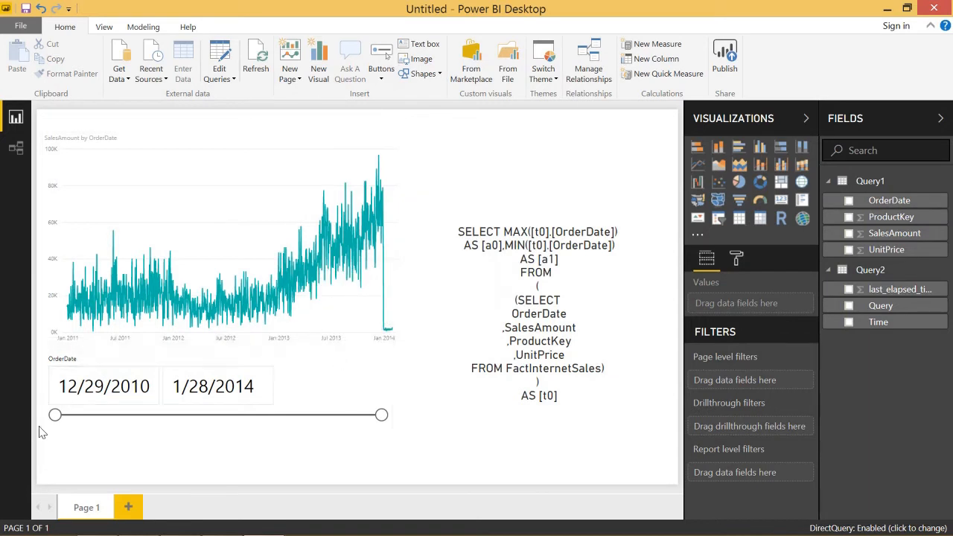
# - Set the OrderDate slicer range to 10/7/2011–11/20/2012
pyautogui.moveTo(55, 415); pyautogui.dragTo(131, 415)
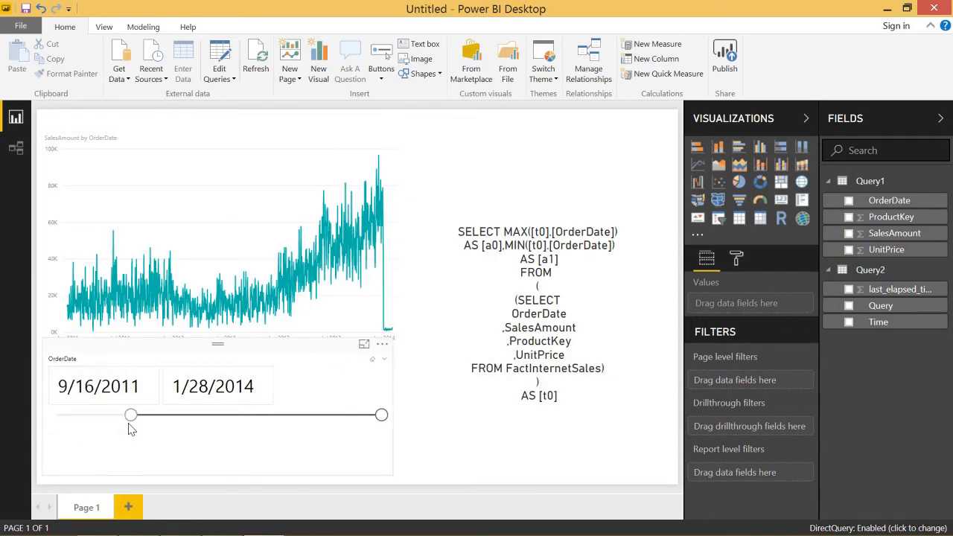
pyautogui.moveTo(131, 415); pyautogui.dragTo(136, 415)
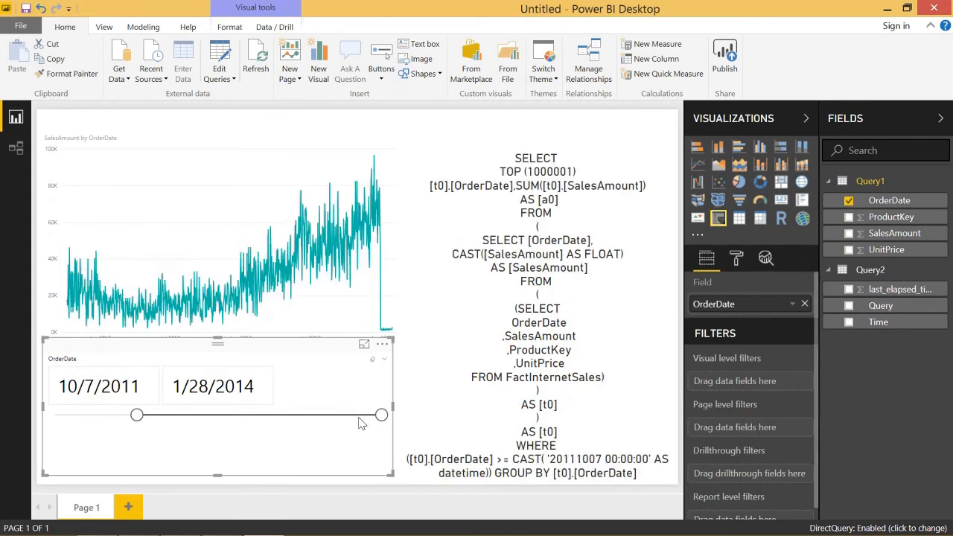
pyautogui.moveTo(382, 415); pyautogui.dragTo(229, 415)
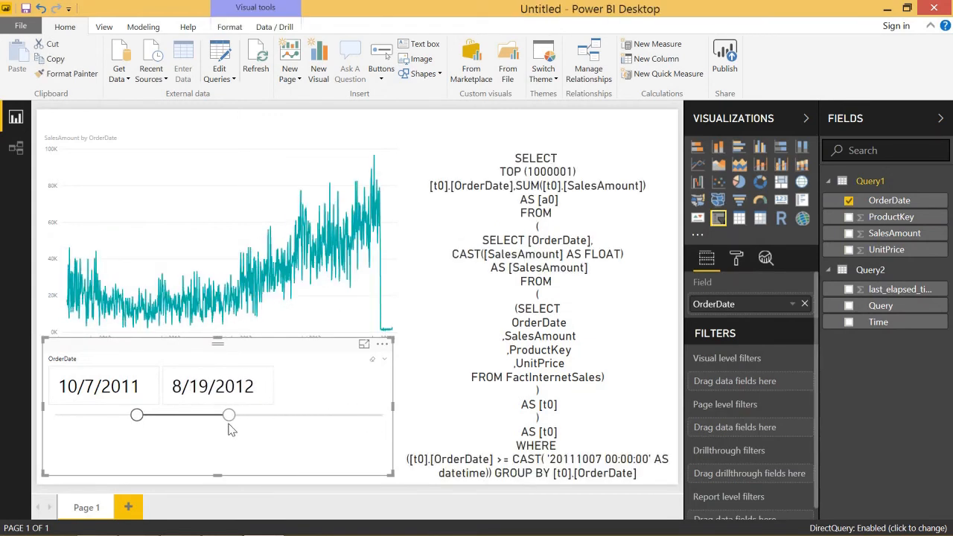
pyautogui.moveTo(229, 415); pyautogui.dragTo(234, 414)
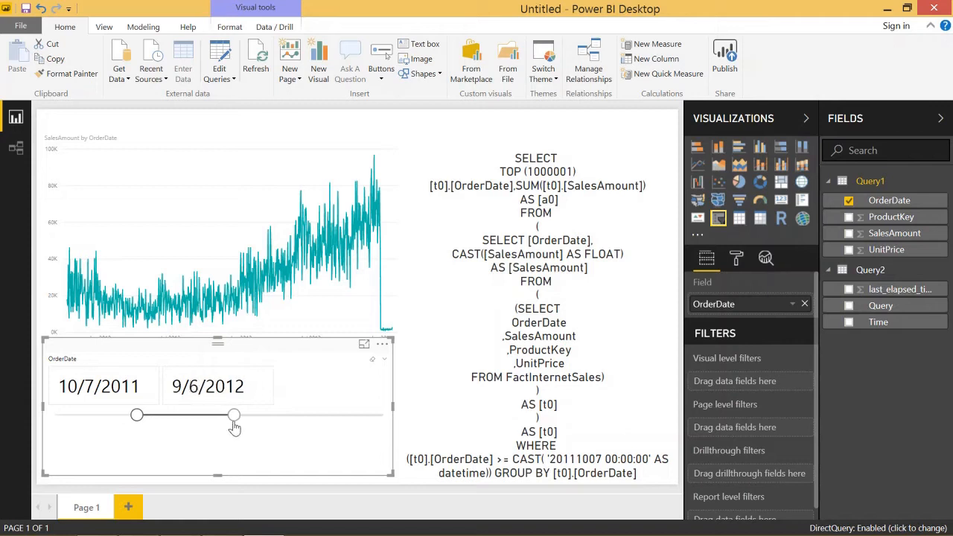
pyautogui.moveTo(234, 415); pyautogui.dragTo(256, 415)
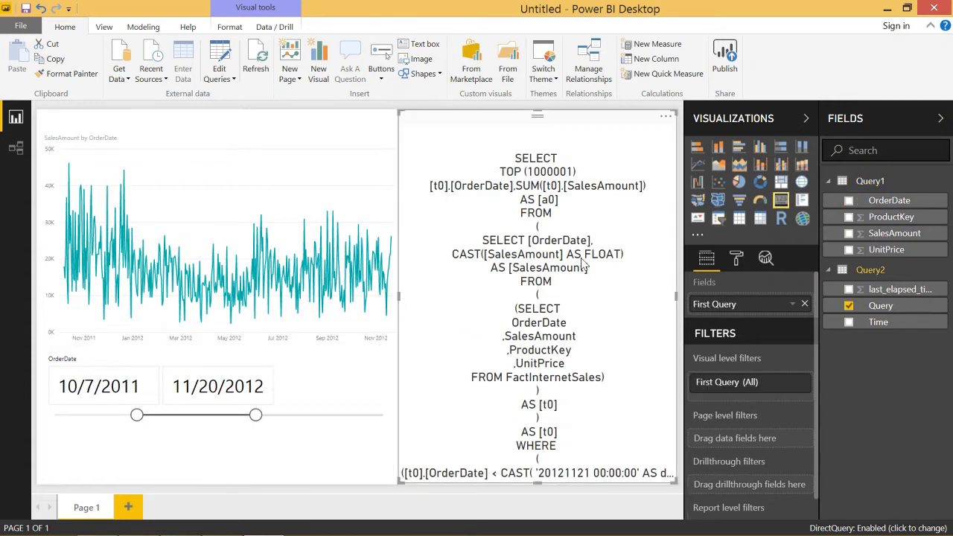
# - Lower the SQL card's text size to 17 so the full filtered query fits
pyautogui.click(736, 257)
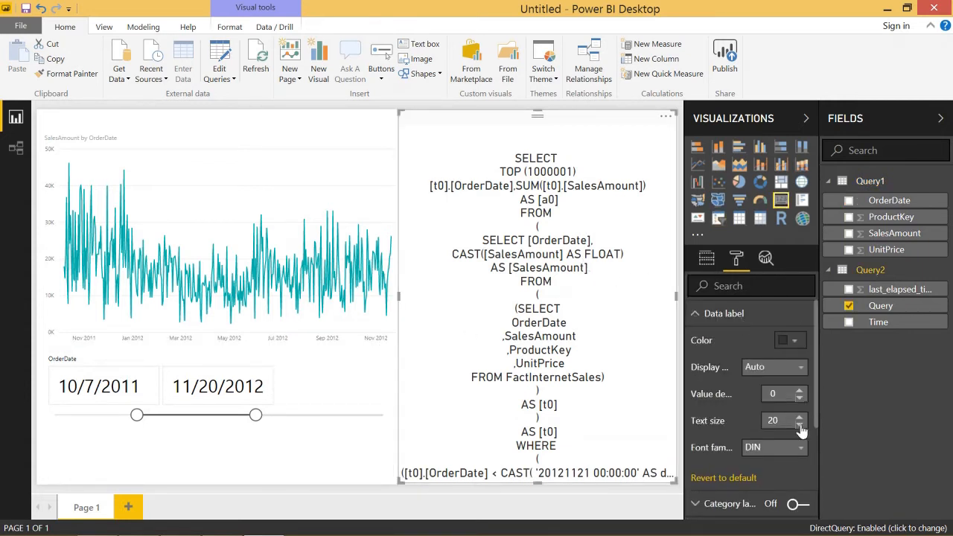
pyautogui.click(801, 424)
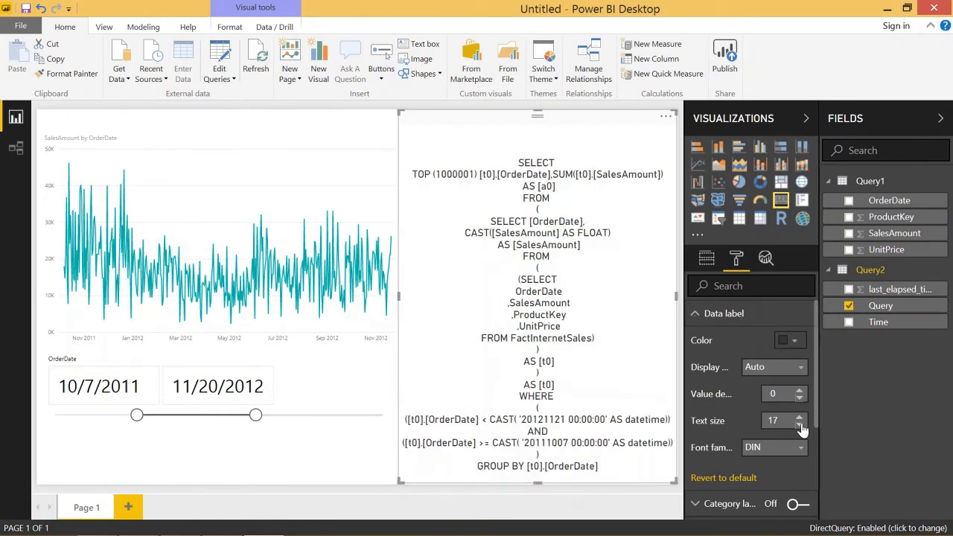
pyautogui.moveTo(636, 222)
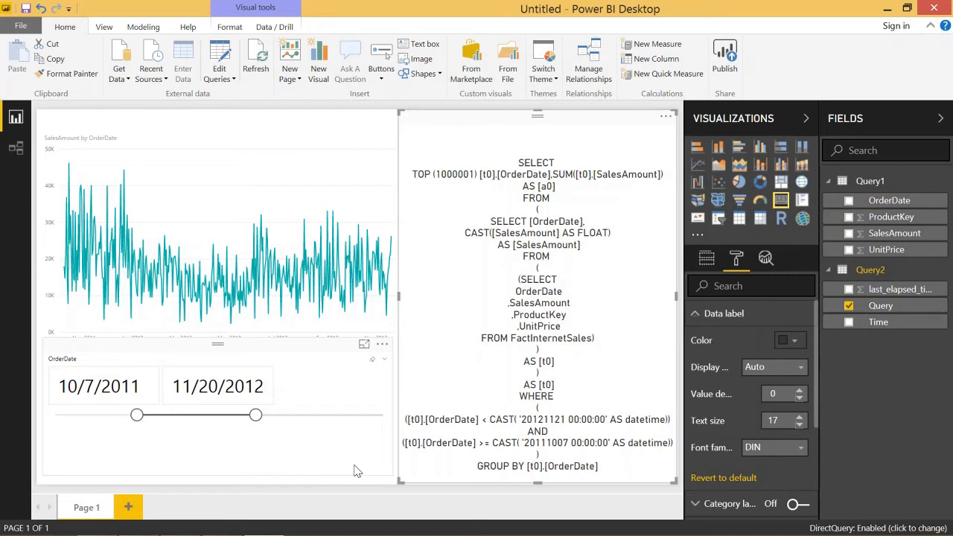
pyautogui.click(102, 386)
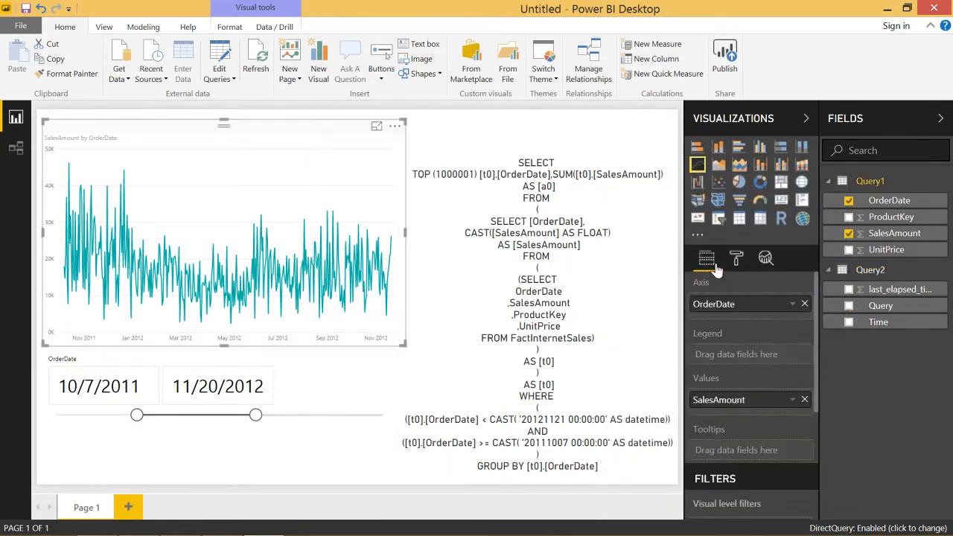
# - Select the SalesAmount line chart to show its aggregation options
pyautogui.click(804, 400)
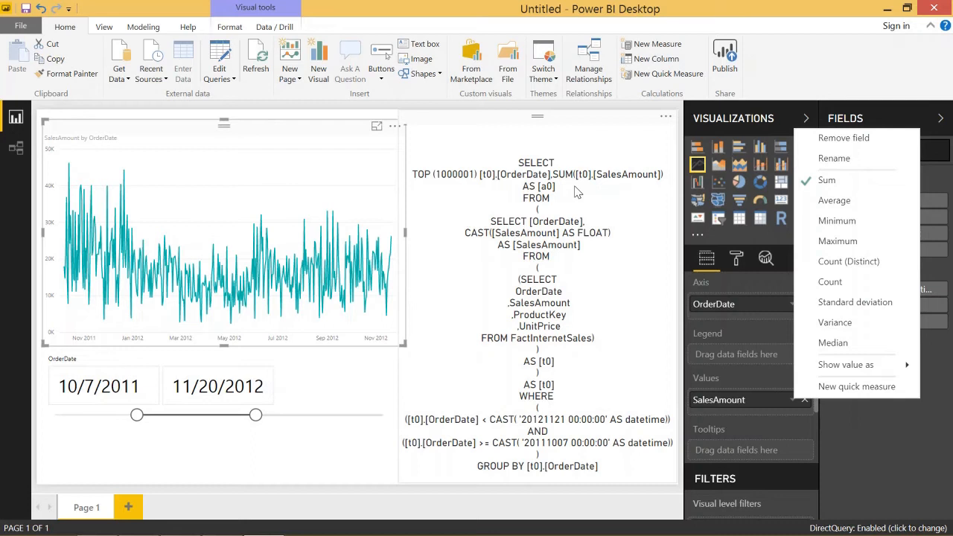
pyautogui.moveTo(447, 202)
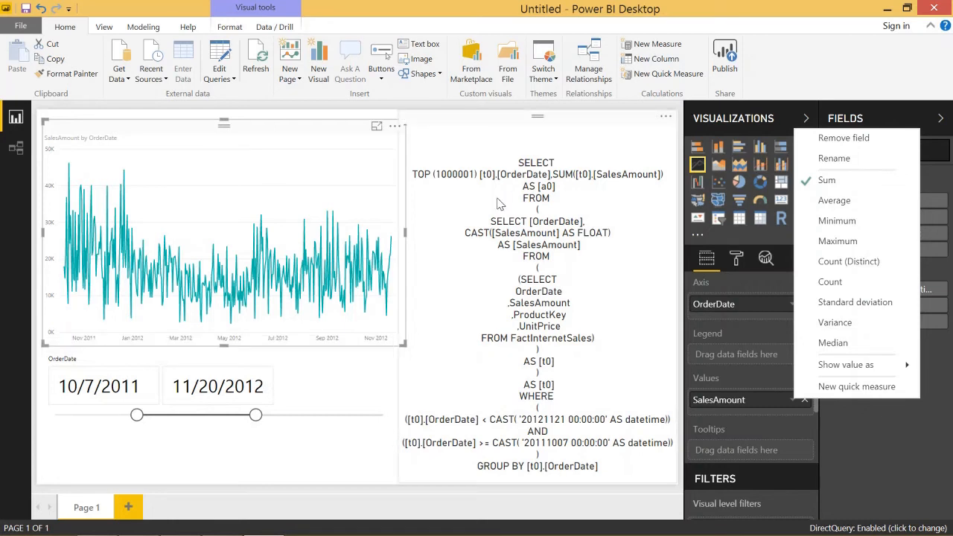
pyautogui.moveTo(475, 188)
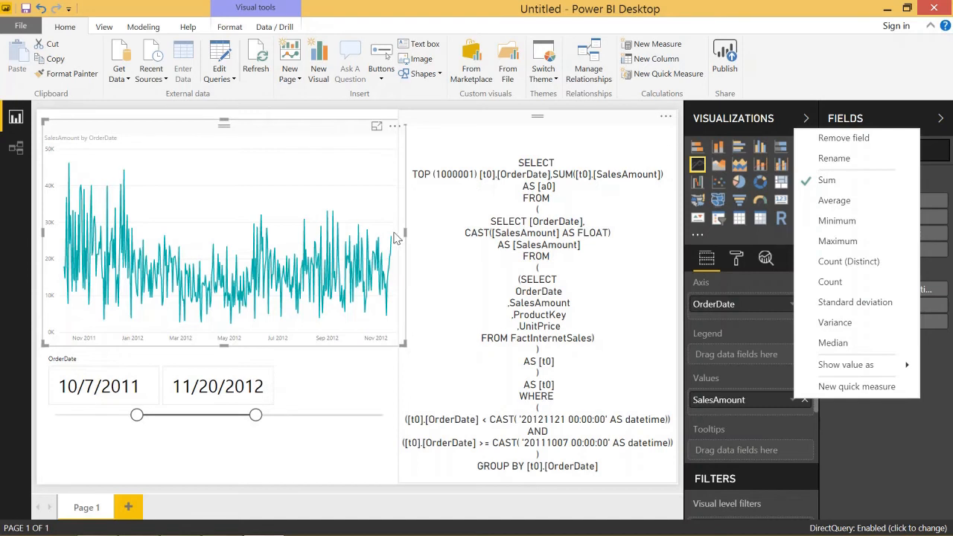
pyautogui.moveTo(398, 238)
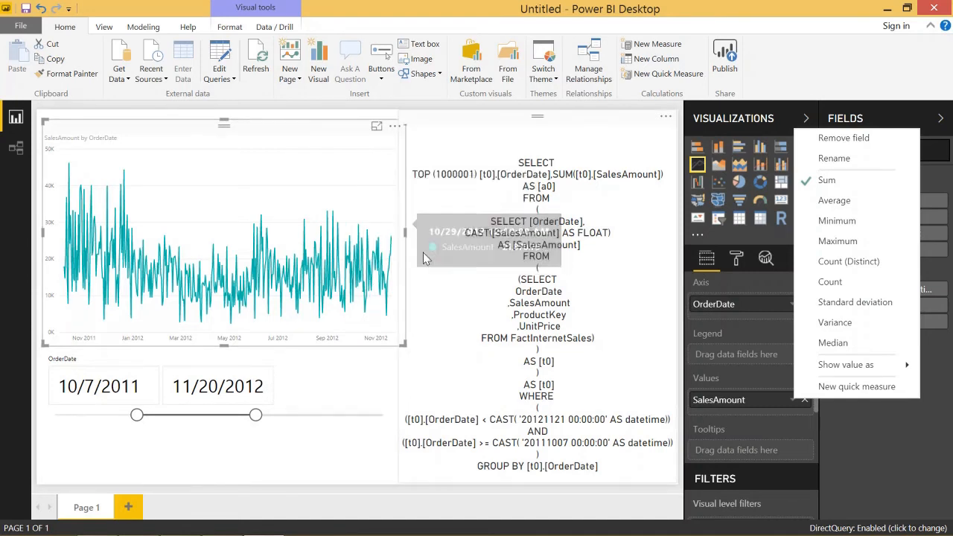
pyautogui.moveTo(427, 258)
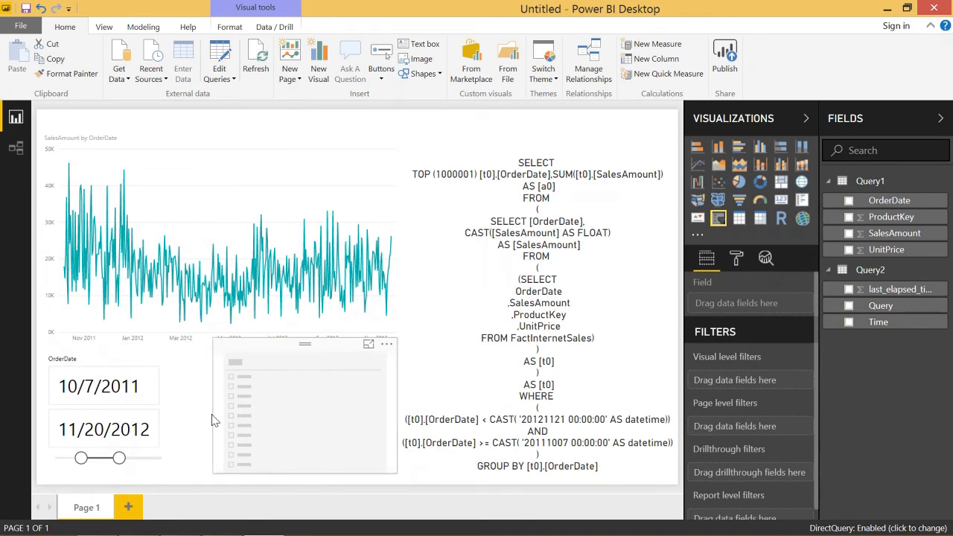
# - Show UnitPrice in the new slicer and adjust the date and numeric input text sizes
pyautogui.click(849, 249)
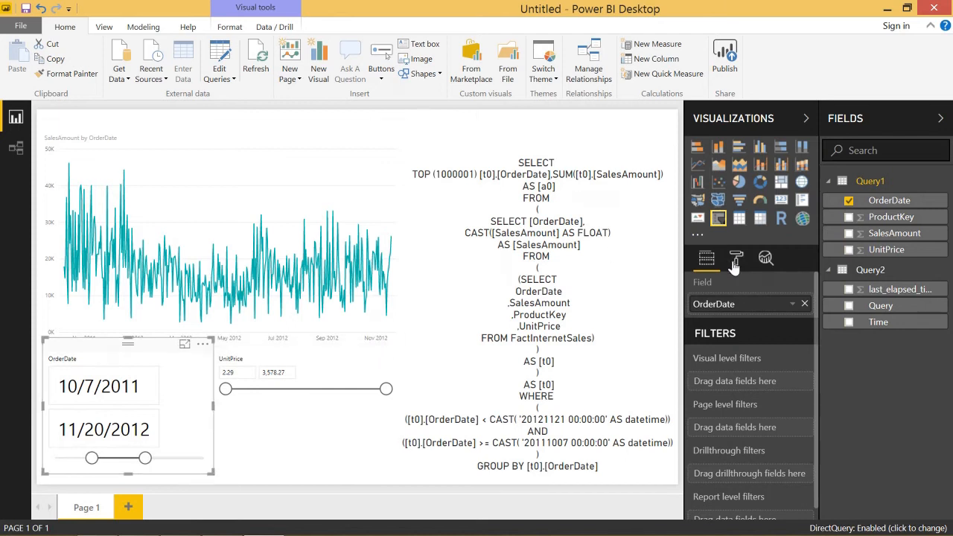
pyautogui.click(736, 259)
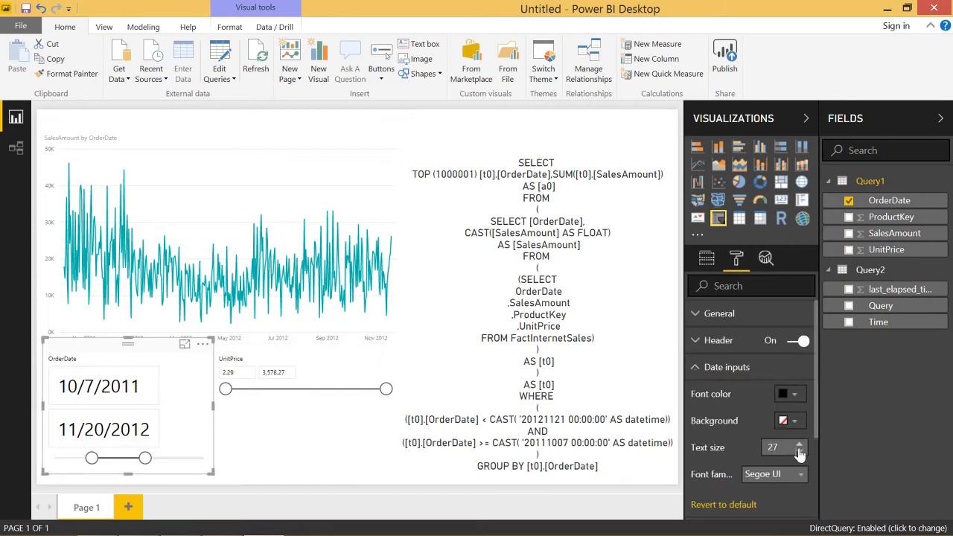
pyautogui.click(799, 451)
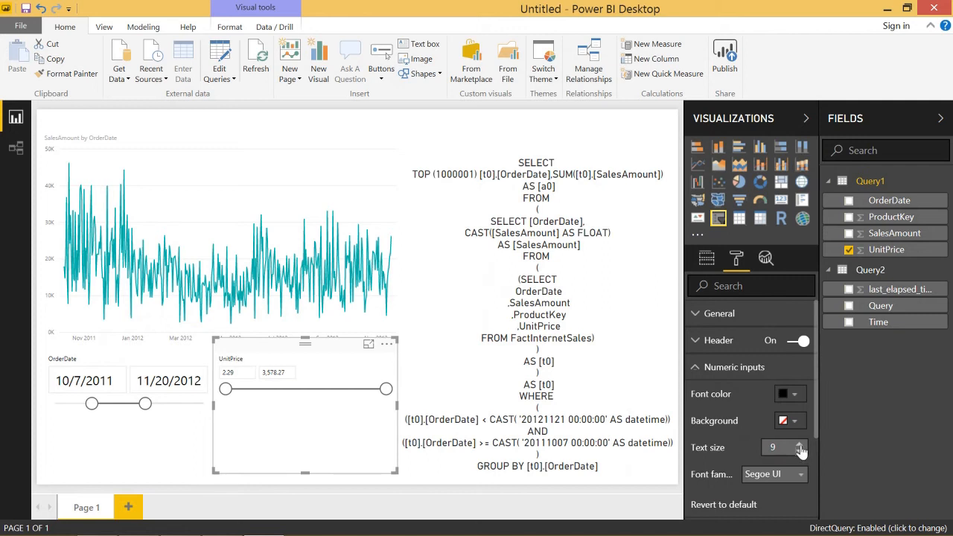
pyautogui.click(800, 443)
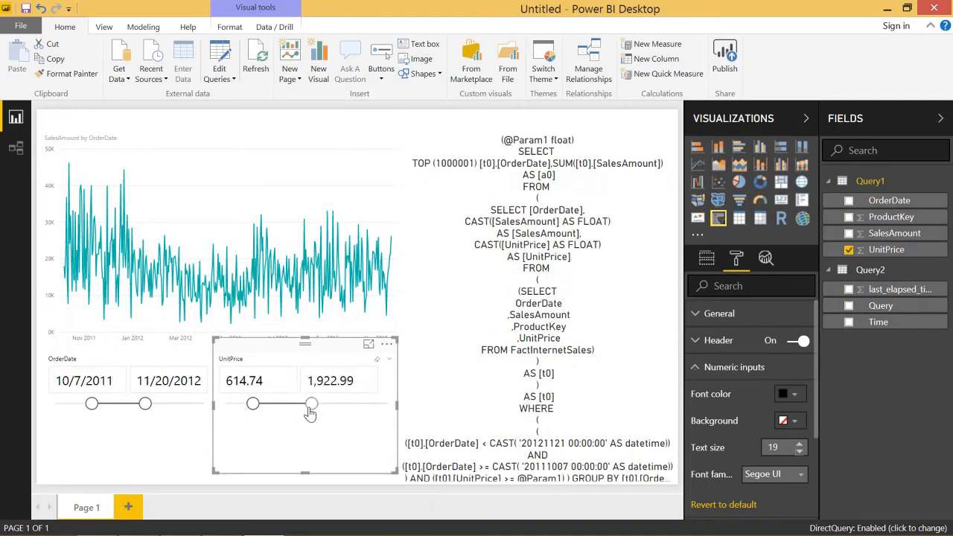
# - Raise the UnitPrice maximum to 2,270.60 and shrink the SQL card text to 15
pyautogui.moveTo(312, 403); pyautogui.dragTo(327, 403)
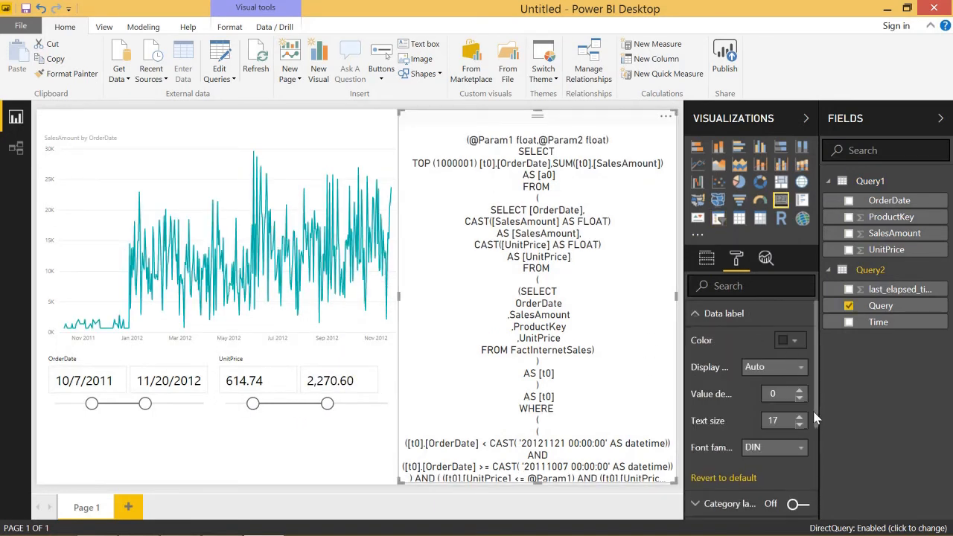
pyautogui.click(799, 425)
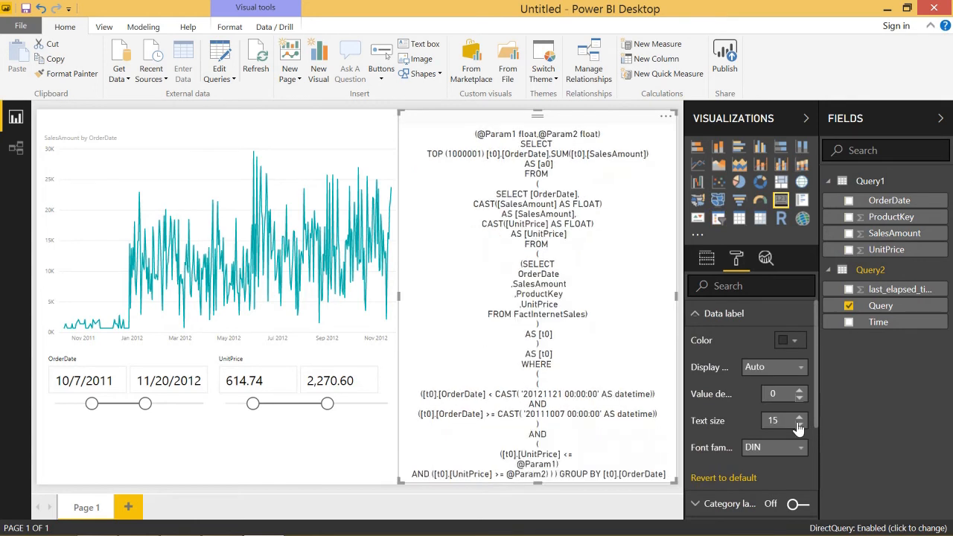
pyautogui.moveTo(512, 246)
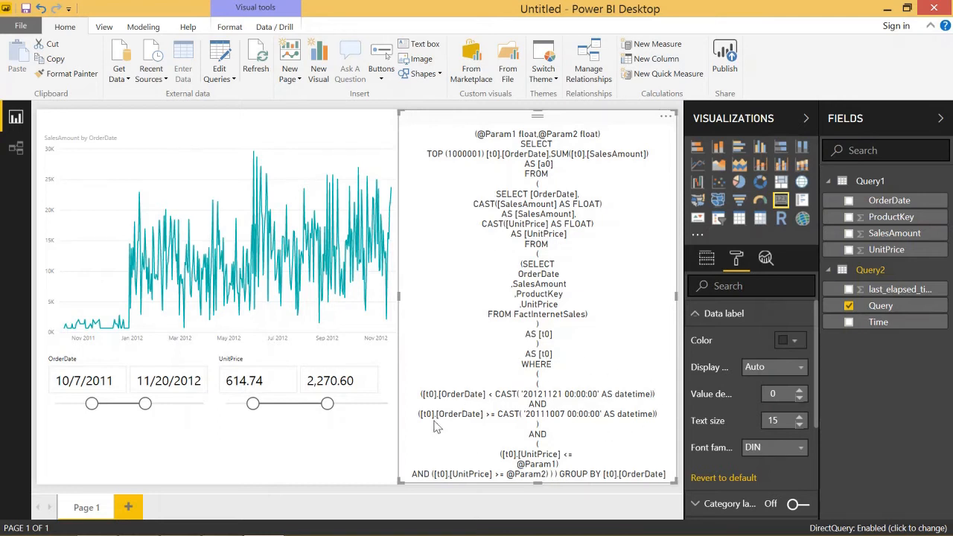
pyautogui.moveTo(546, 393)
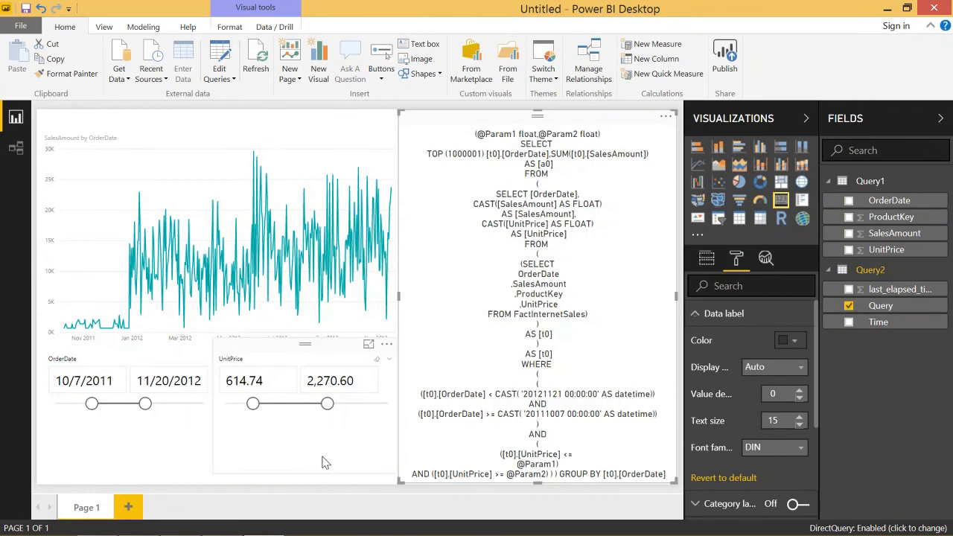
pyautogui.click(258, 381)
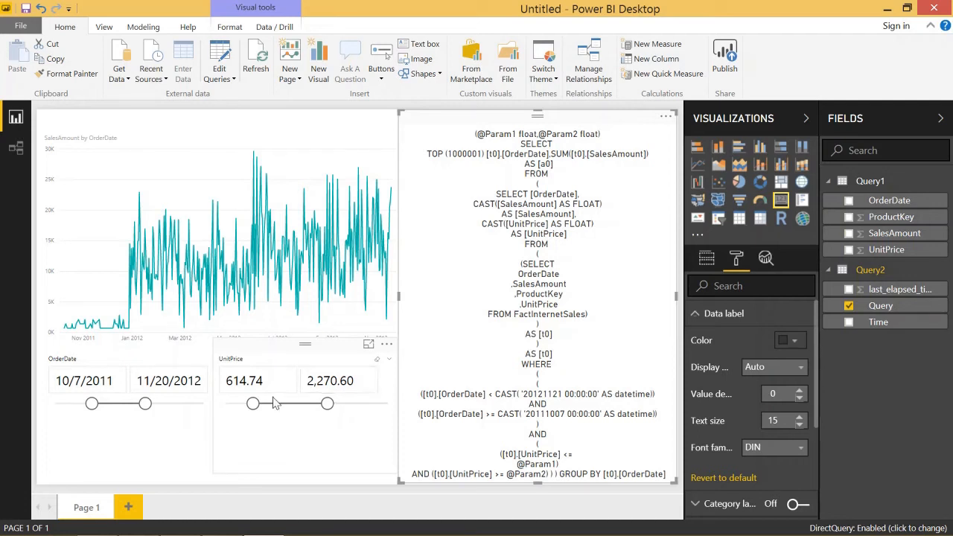
pyautogui.moveTo(279, 429)
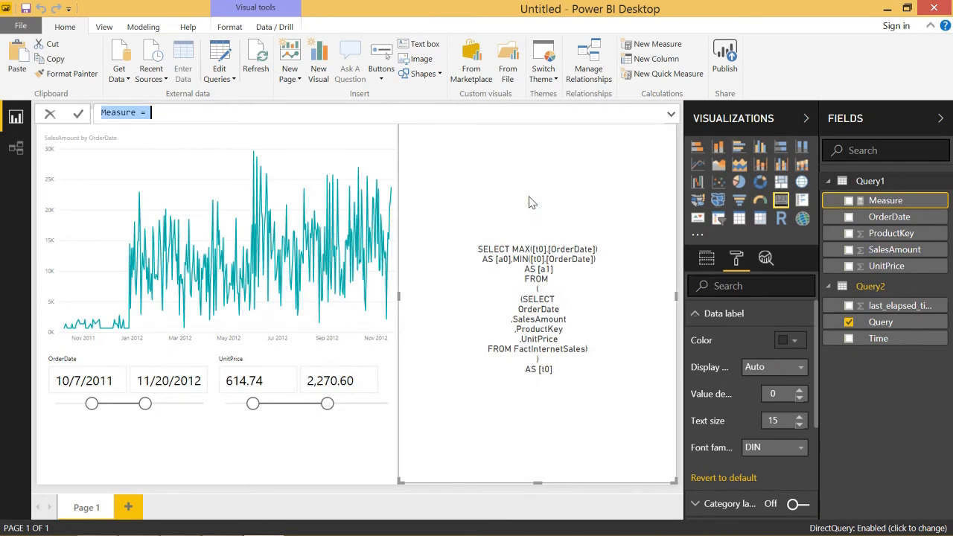
# - Name the measure 1MonthRollingAverage and write CALCULATE(SUM(SalesAmount)) over a DATESINPERIOD window on OrderDate
pyautogui.write('1Mon')
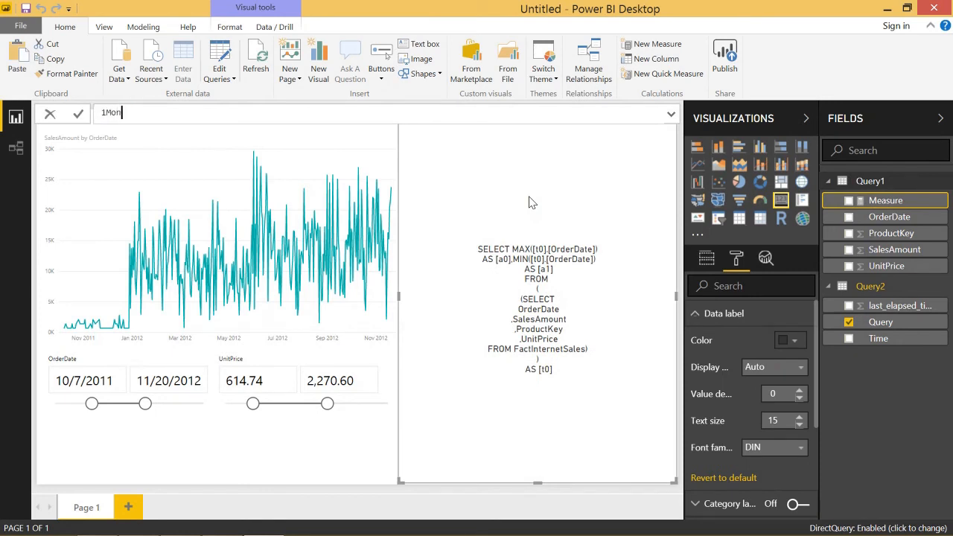
pyautogui.write('thRolling')
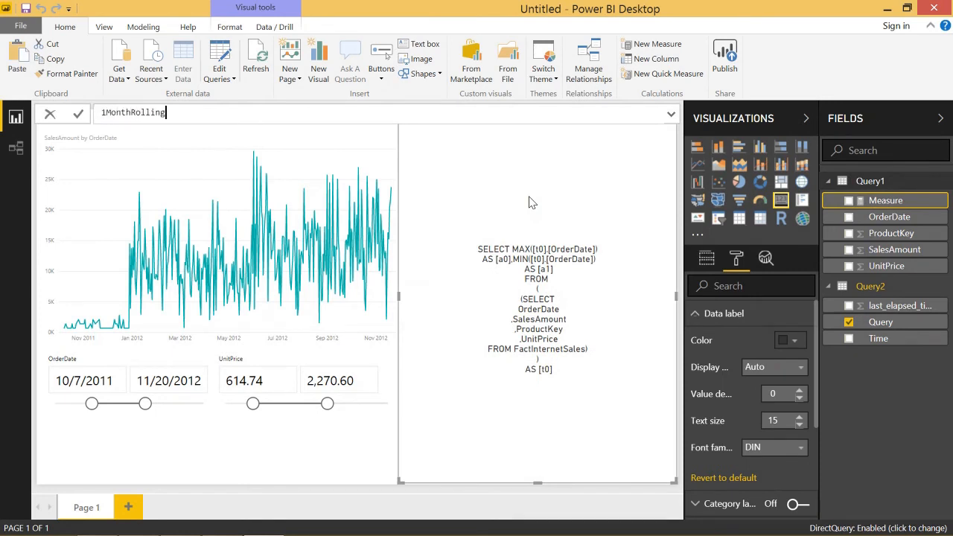
pyautogui.write('Average')
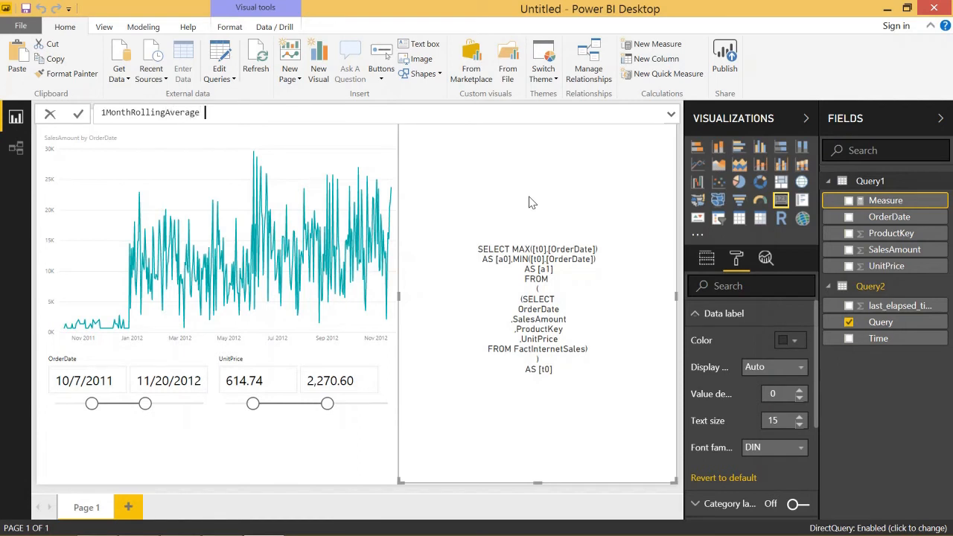
pyautogui.write('=')
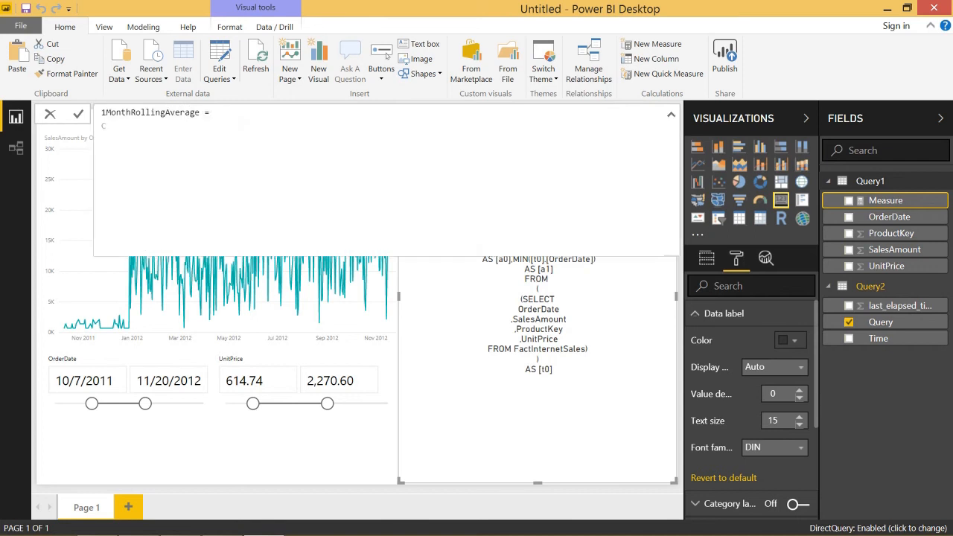
pyautogui.write('CALCULATE(')
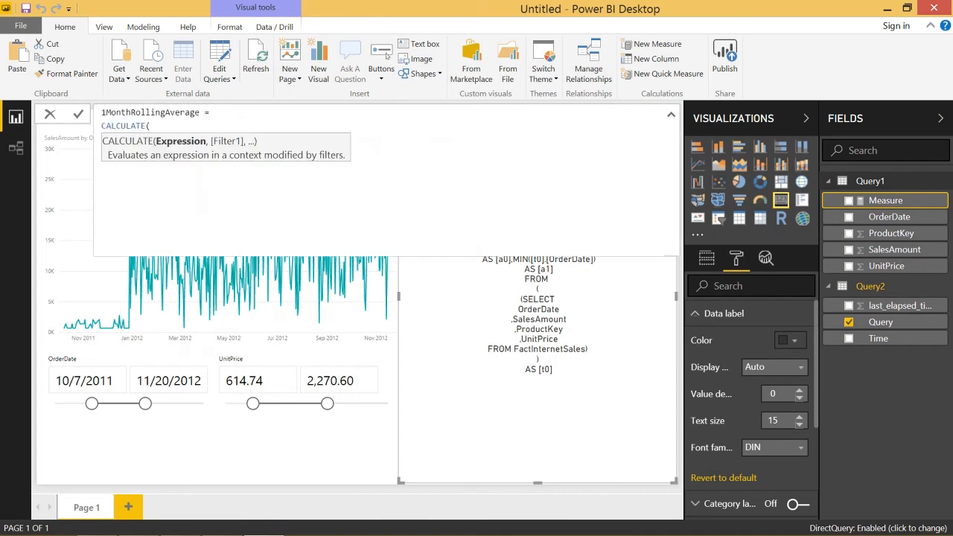
pyautogui.write('SUM(S')
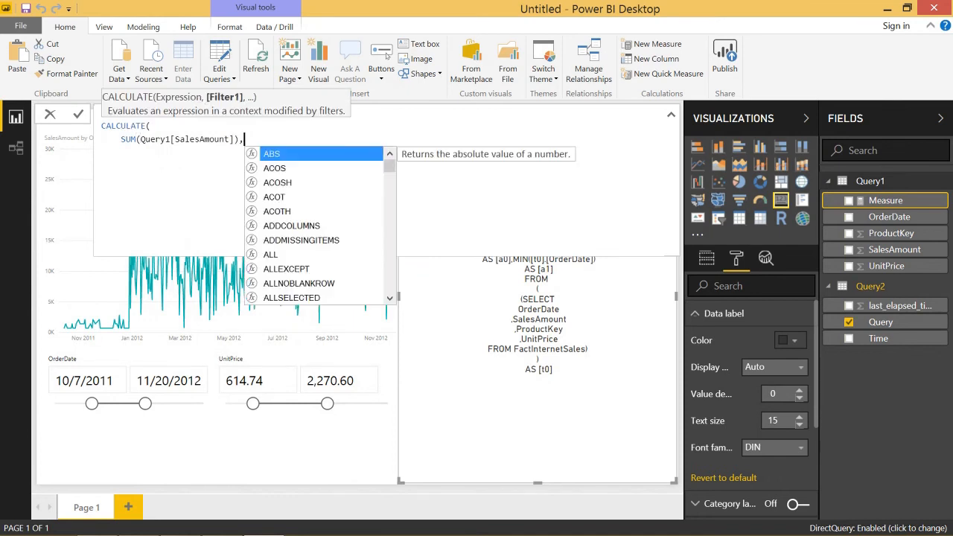
pyautogui.write('Dat')
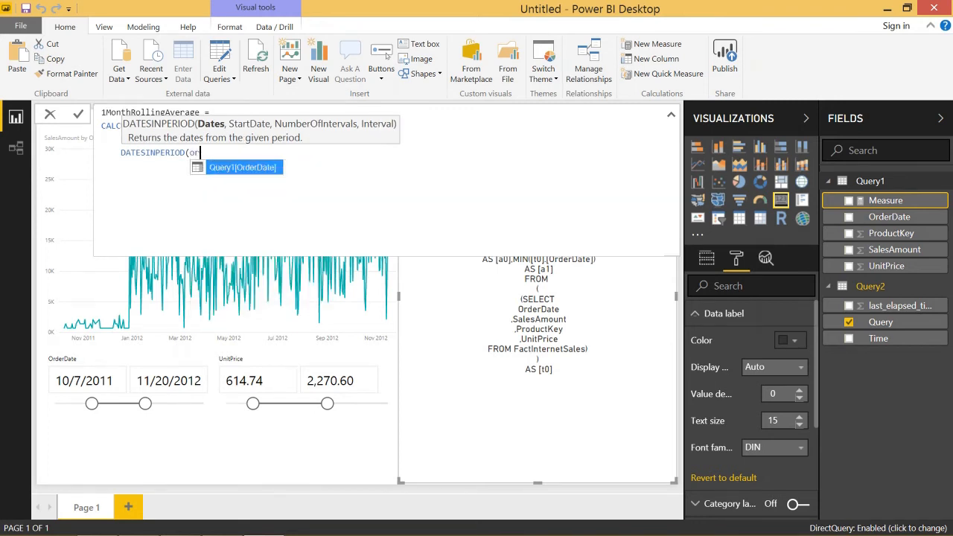
pyautogui.write('Query1[OrderDate], Fir')
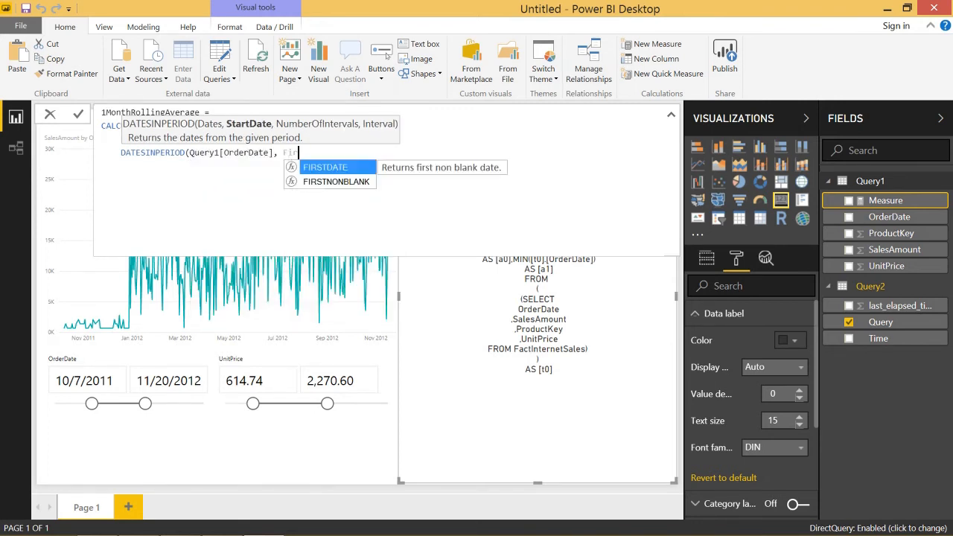
pyautogui.write('FIRSTDATE(Query1[OrderDate]), -1, MONTH')
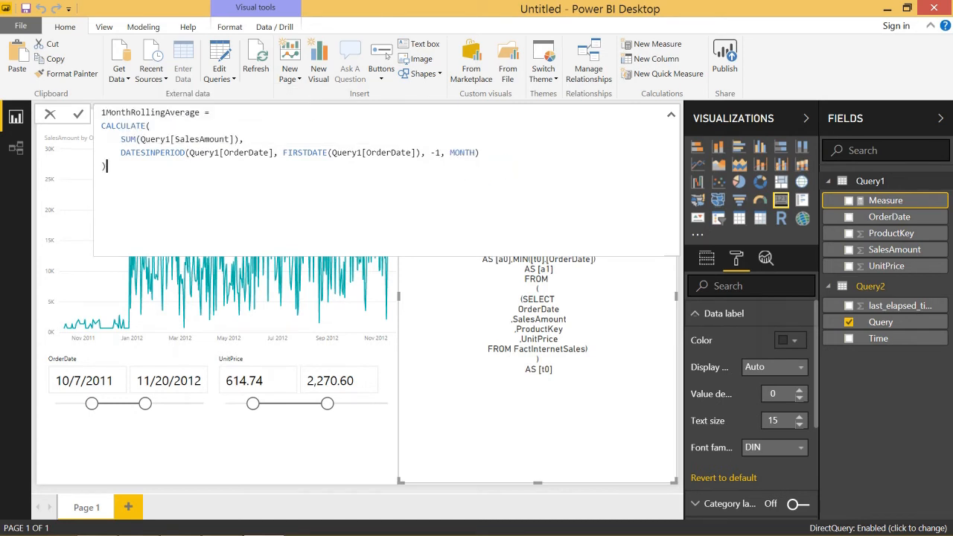
# - Divide the CALCULATE expression by a DISTINCTCOUNT over the same one-month period
pyautogui.moveTo(102, 125); pyautogui.dragTo(106, 166)
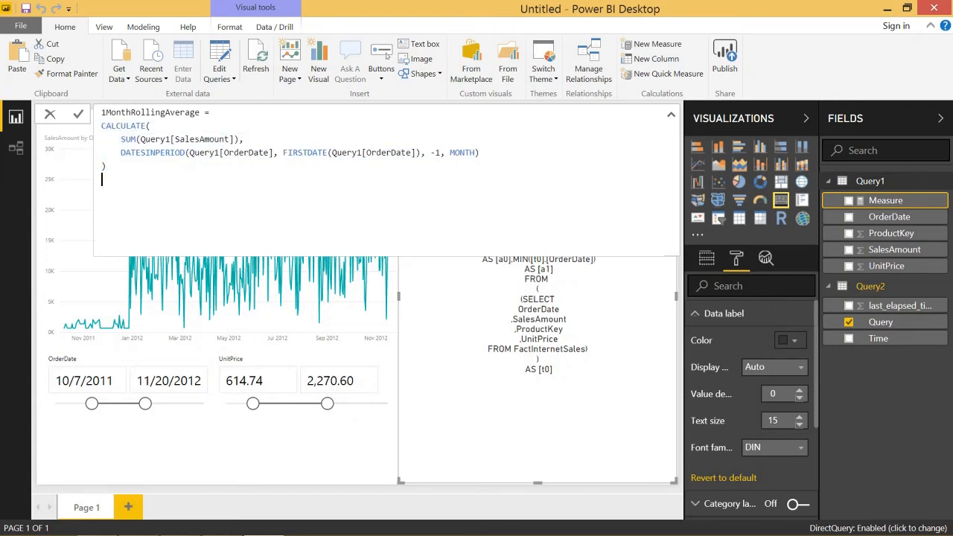
pyautogui.write('/')
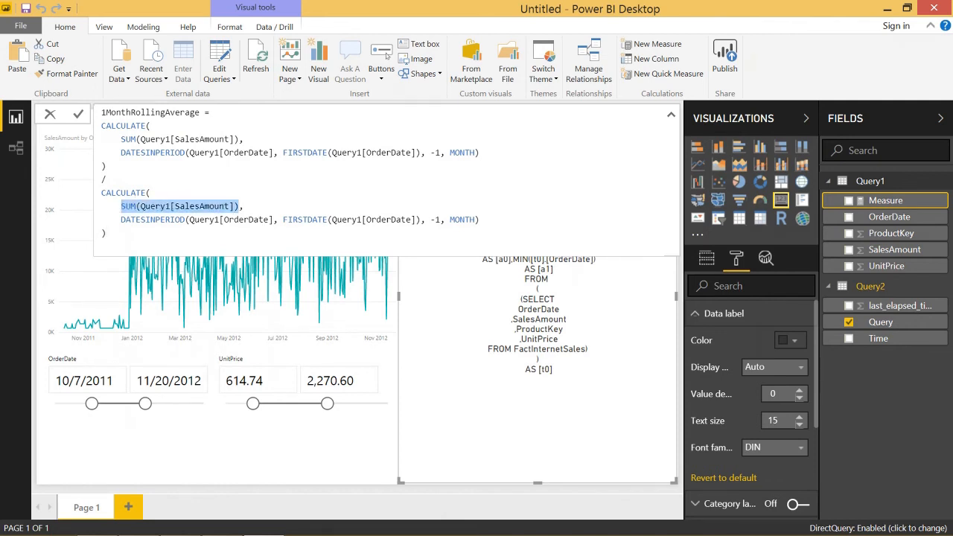
pyautogui.write('DISTINCTCOUNT(')
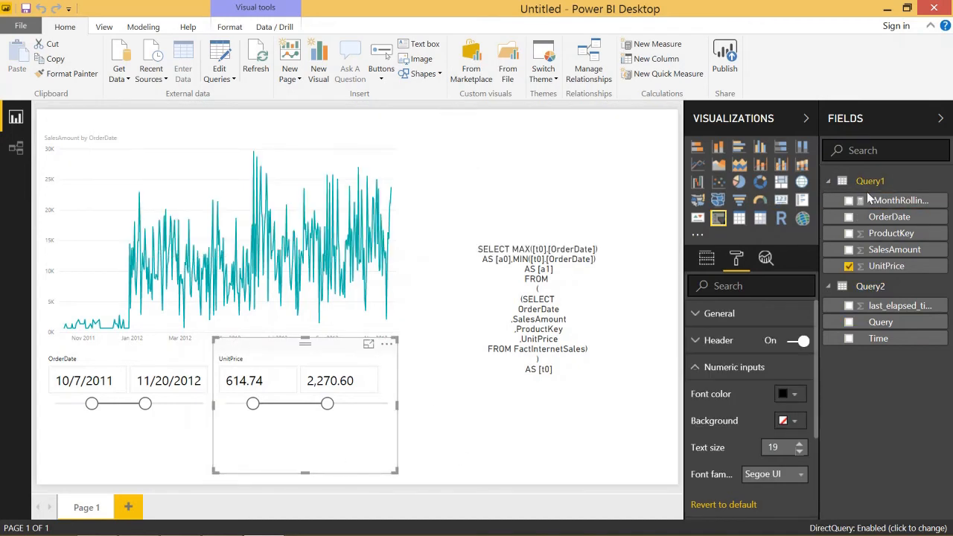
# - Select the SalesAmount by OrderDate line chart to add 1MonthRollingAverage to its Values
pyautogui.click(849, 199)
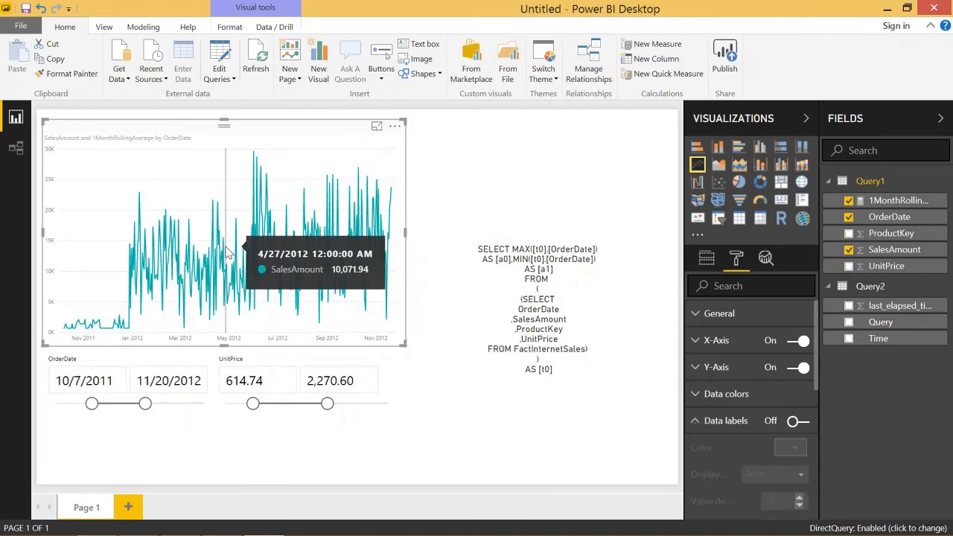
pyautogui.moveTo(236, 246)
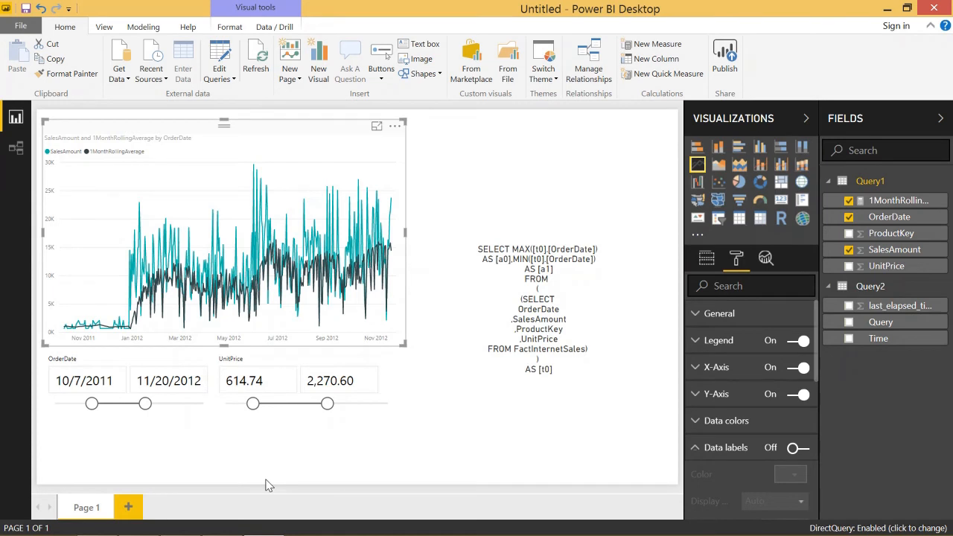
pyautogui.moveTo(300, 472)
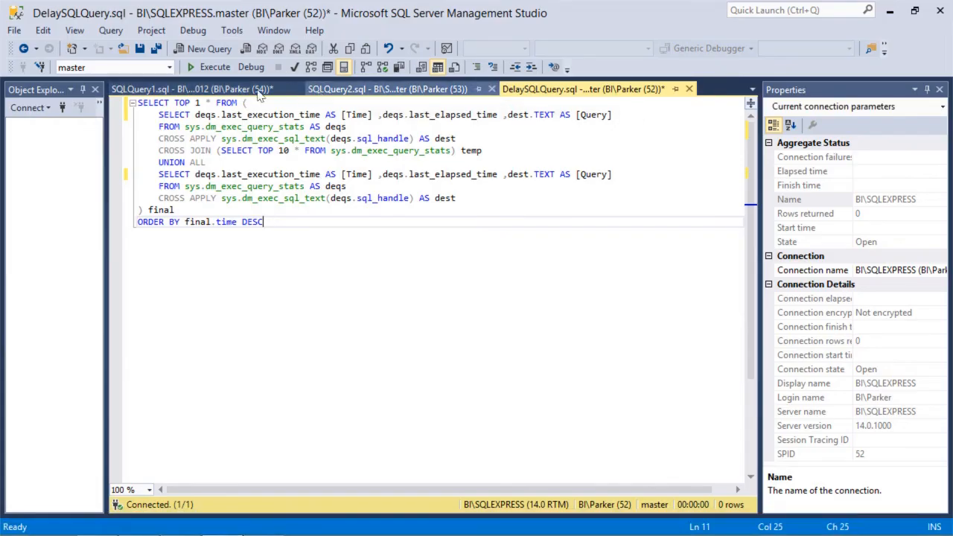
# - Narrow the last_execution_time bounds to 05:11:33–05:12:00 and pick a generated query from the 381 results
pyautogui.click(386, 89)
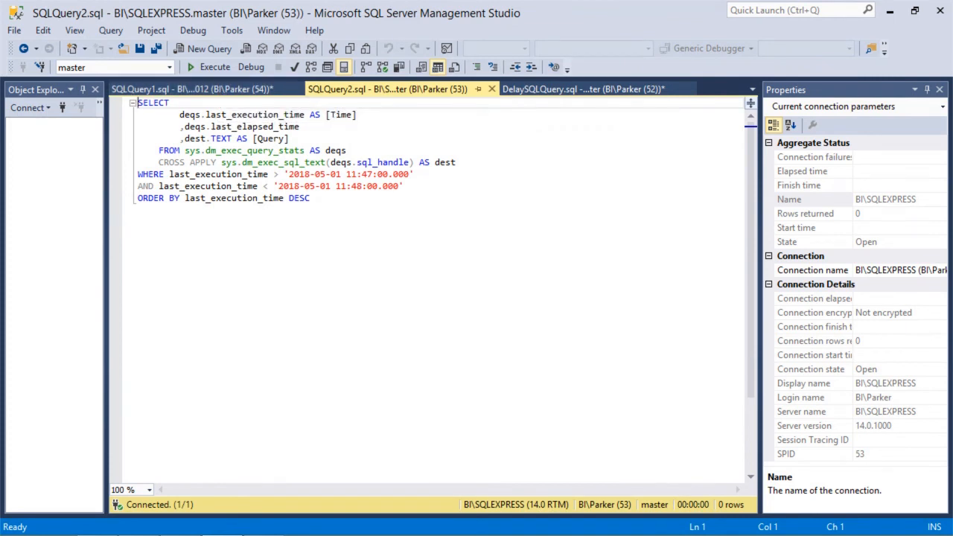
pyautogui.click(210, 66)
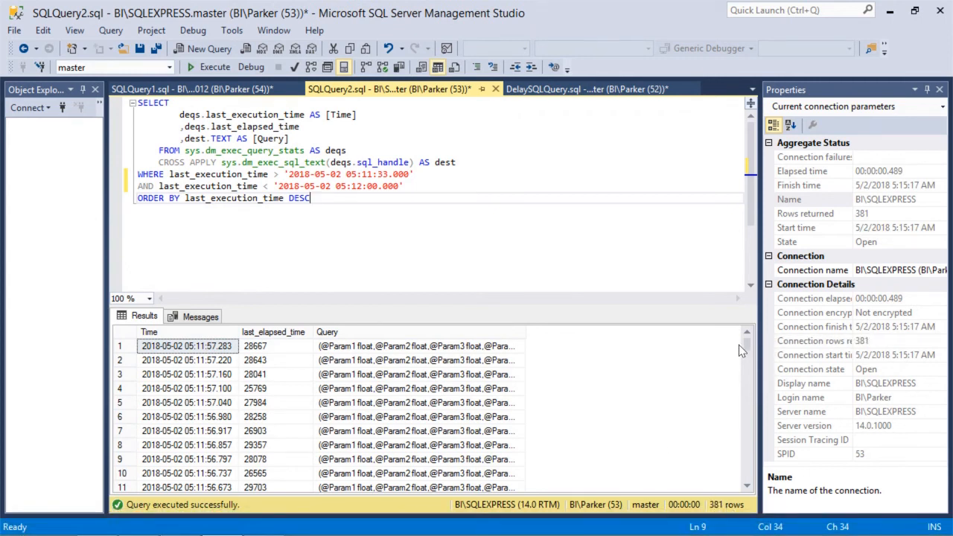
pyautogui.scroll(-3)
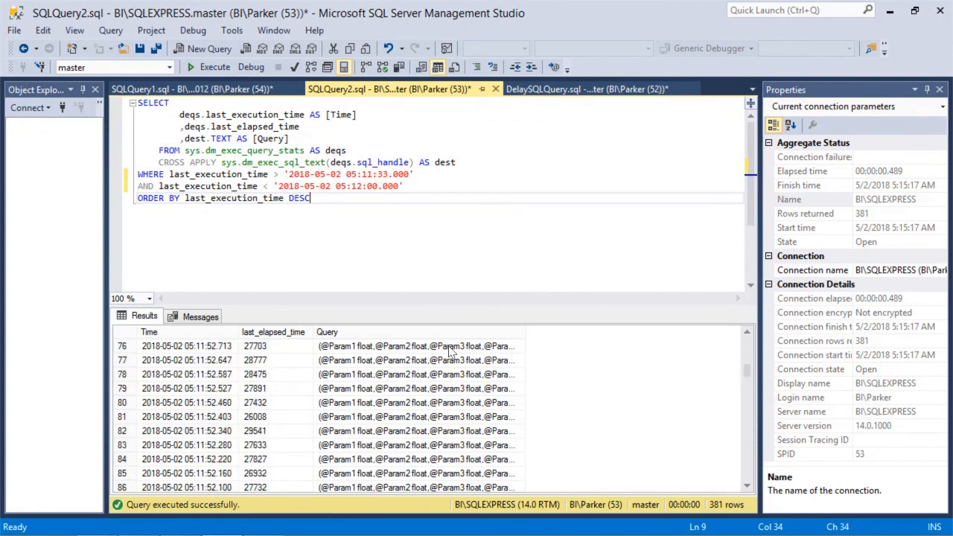
pyautogui.click(415, 346)
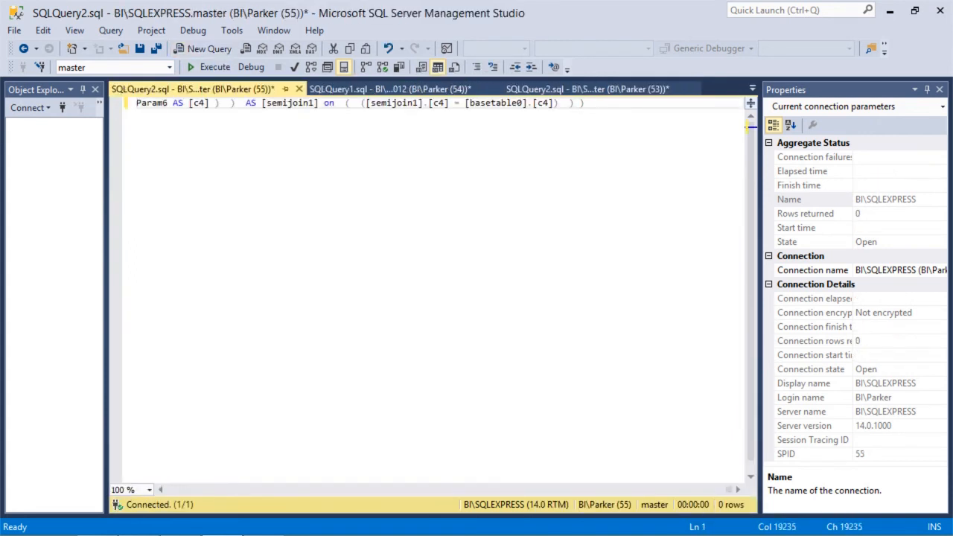
# - Copy a second parameterised COUNT_BIG statement from the results into the new query window
pyautogui.click(584, 89)
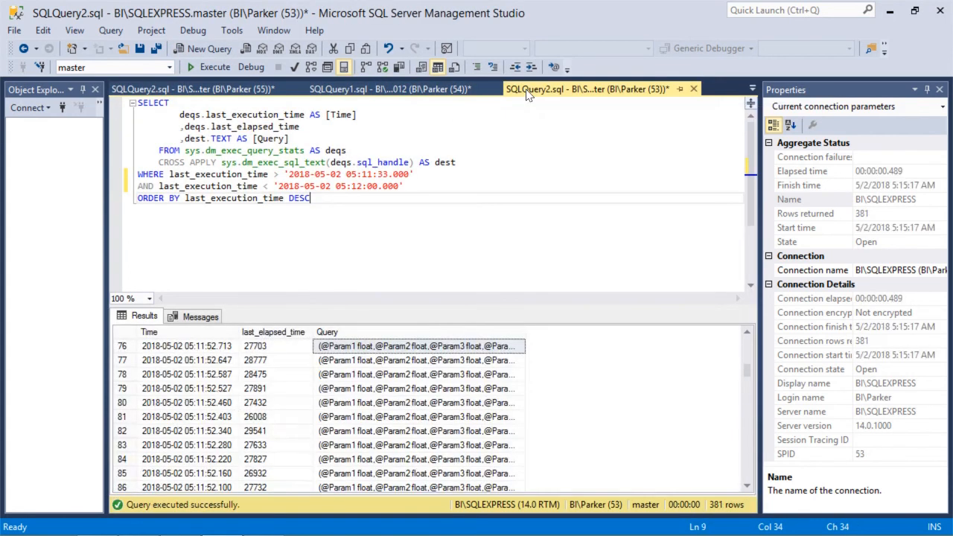
pyautogui.click(417, 360)
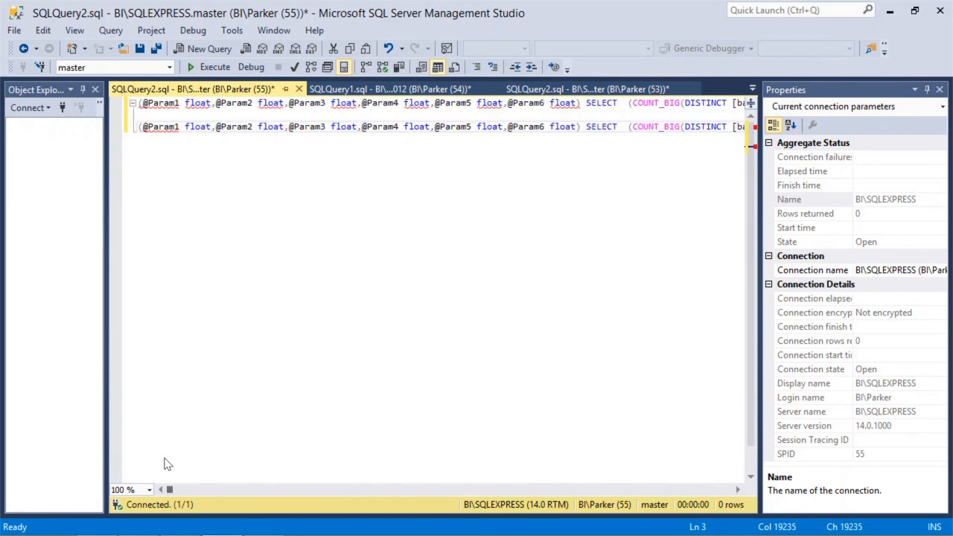
pyautogui.hscroll(3)
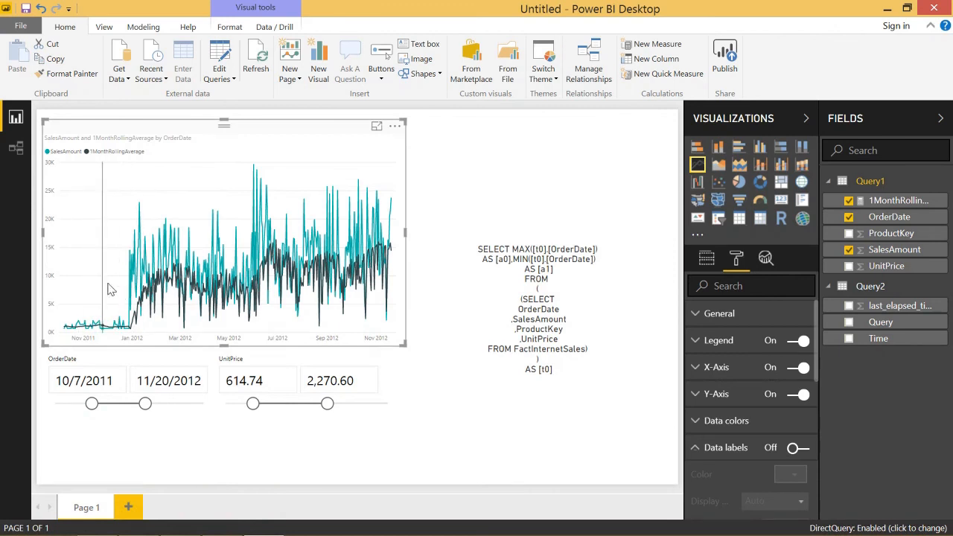
pyautogui.moveTo(332, 331)
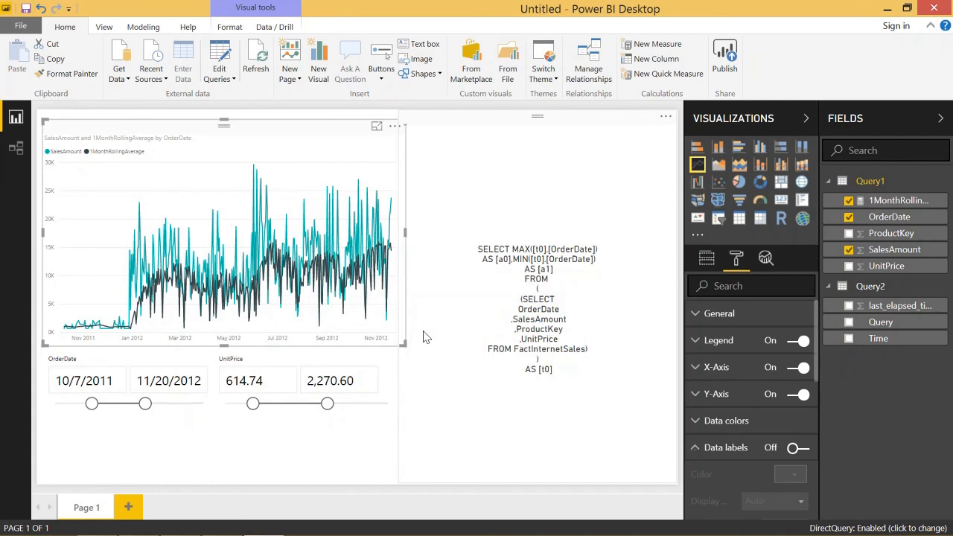
pyautogui.moveTo(297, 298)
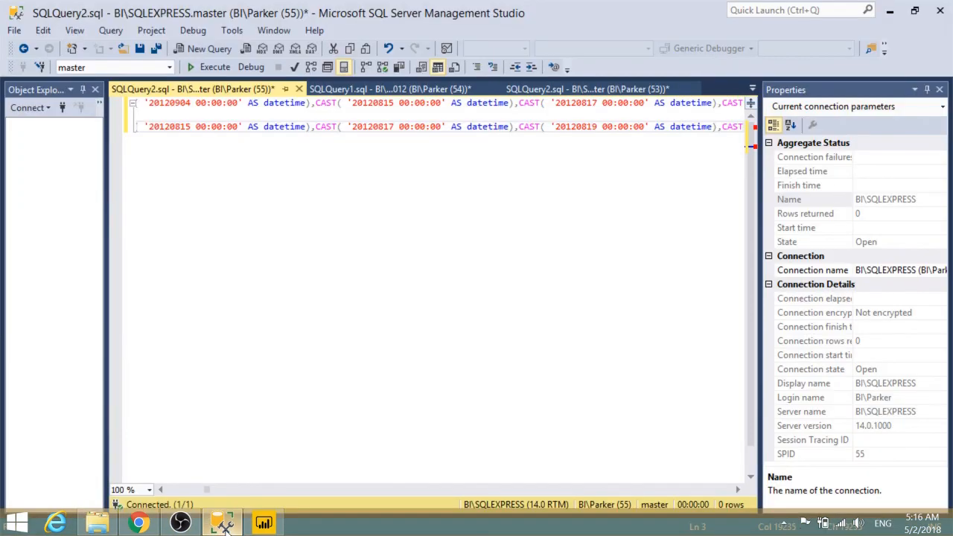
# - Return to the SQLQuery2 results tab listing the 381 captured generated queries
pyautogui.click(588, 89)
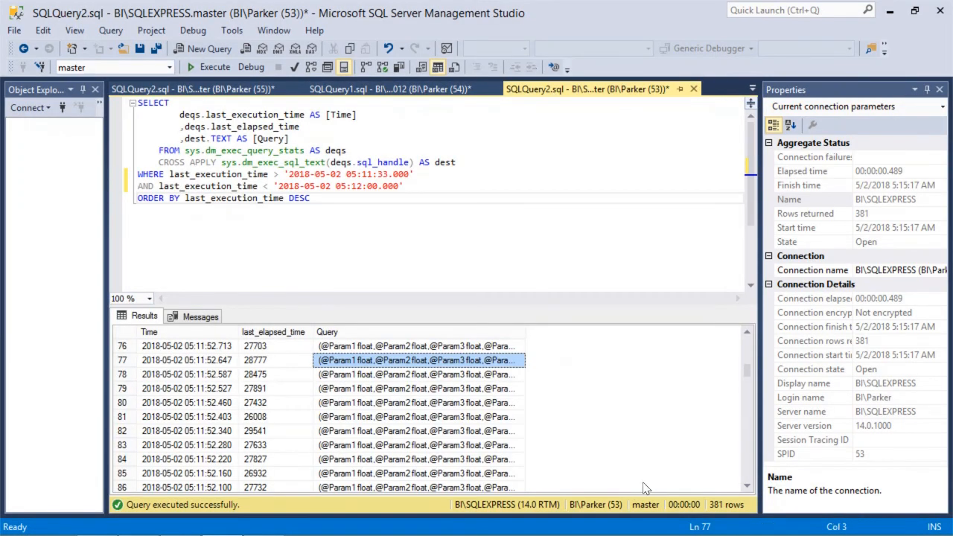
pyautogui.moveTo(649, 488)
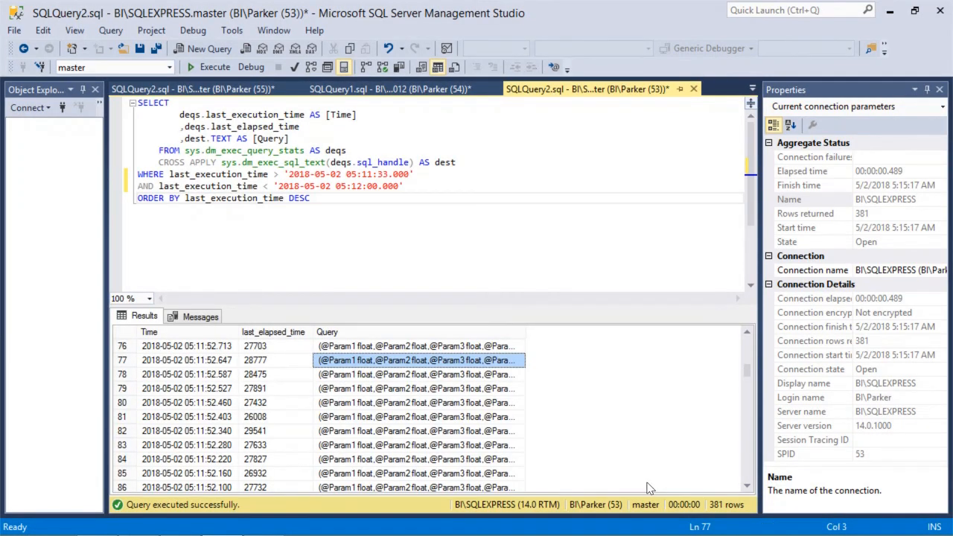
pyautogui.moveTo(741, 529)
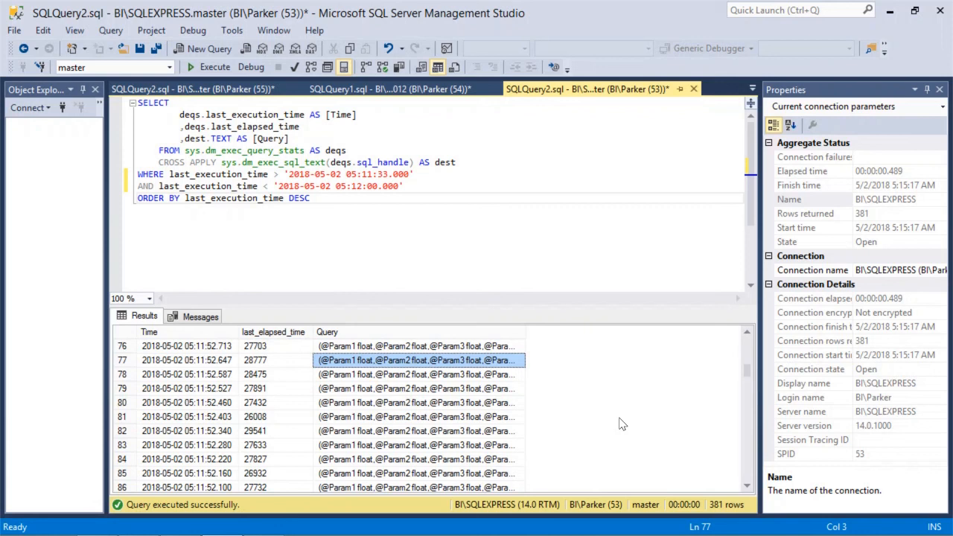
pyautogui.moveTo(648, 436)
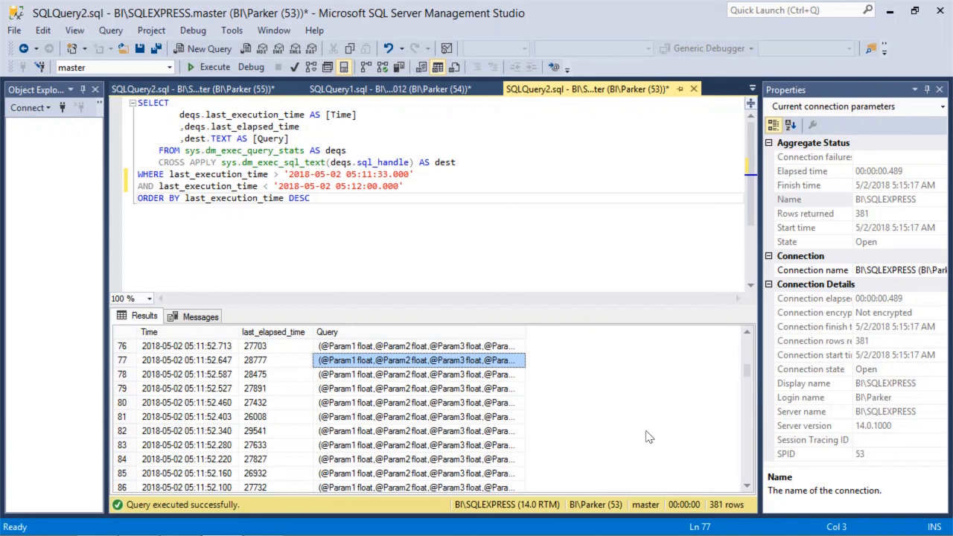
pyautogui.moveTo(711, 447)
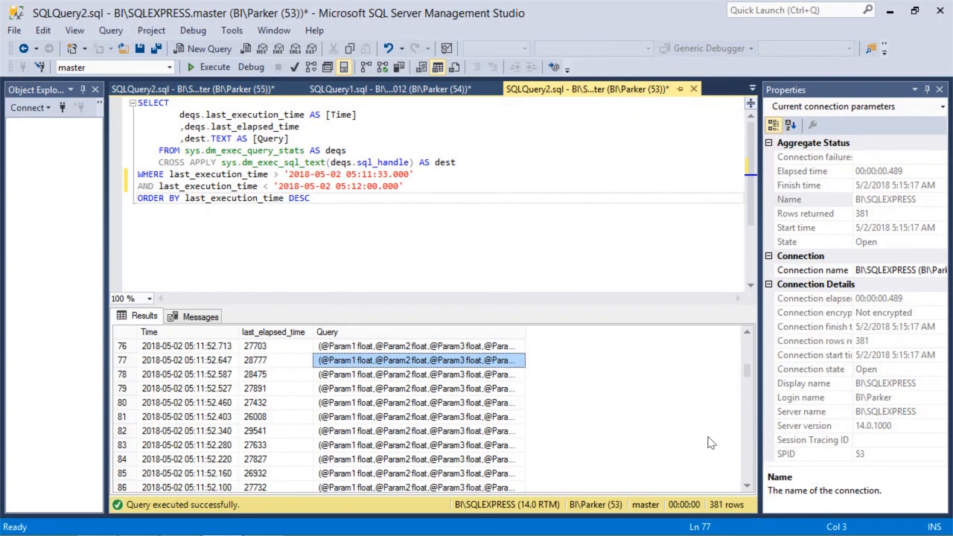
pyautogui.moveTo(726, 504)
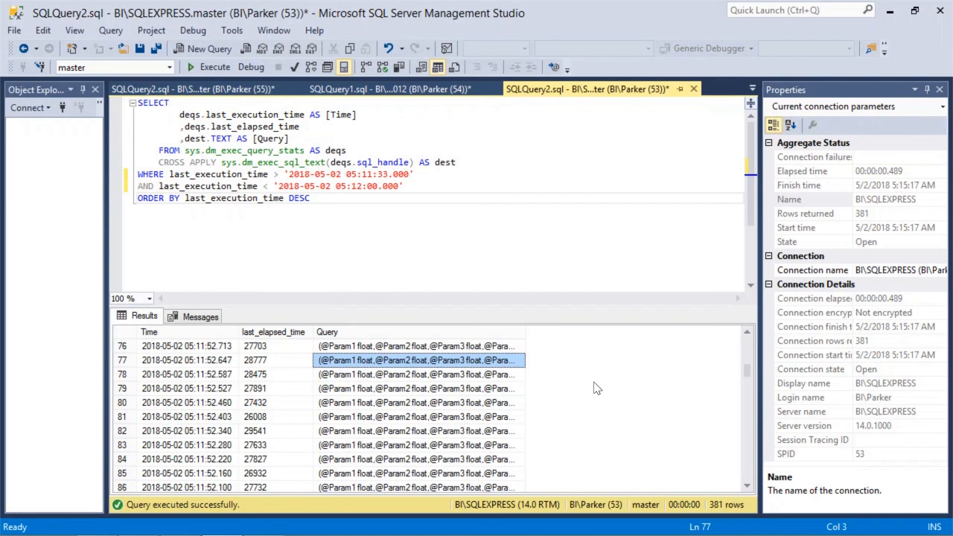
pyautogui.moveTo(585, 388)
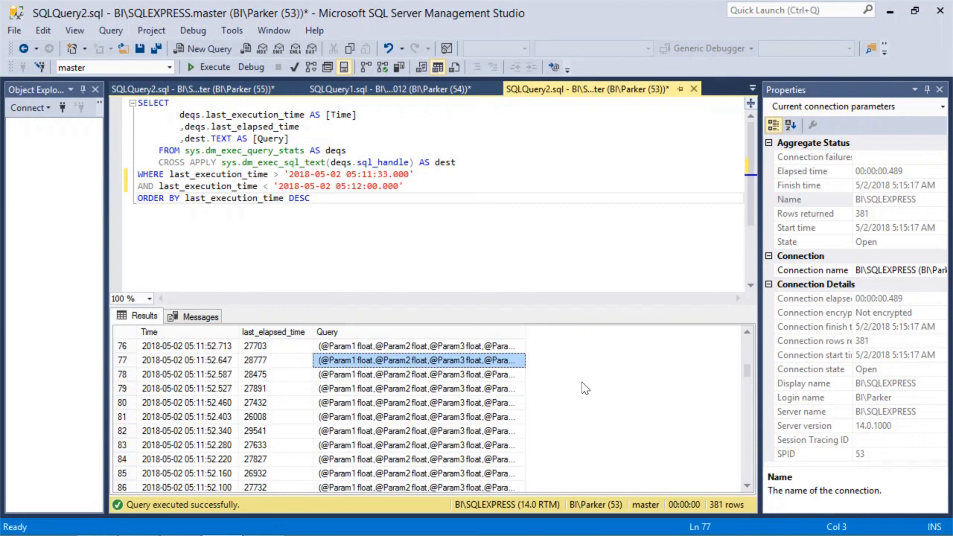